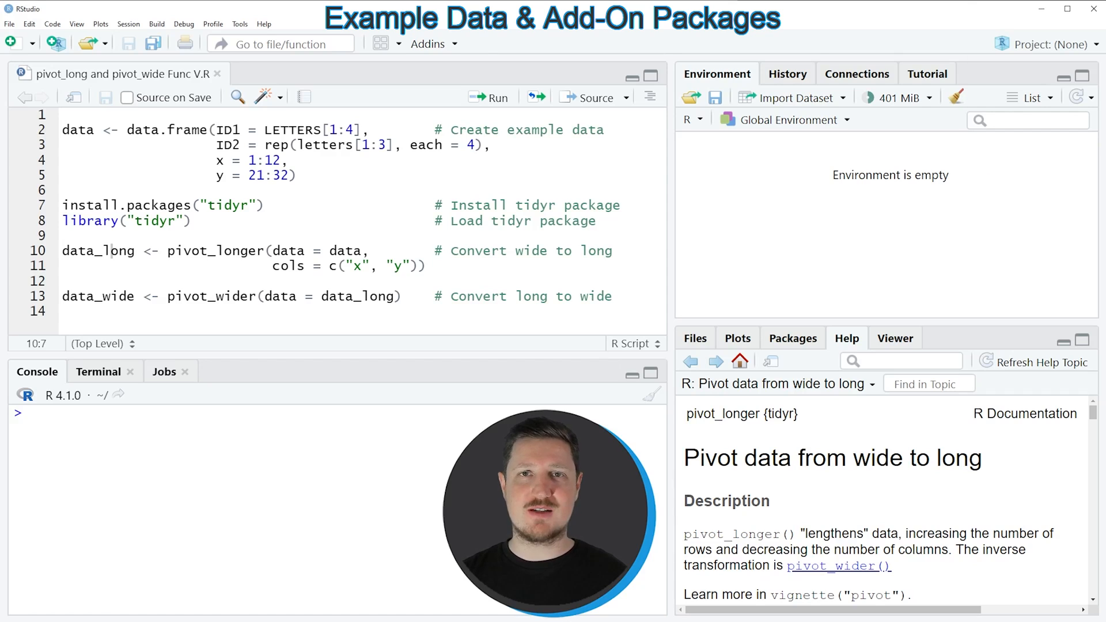
Run the four selected lines creating the example data frame 'data' (12 obs. of 4 variables).
left_click(91, 145)
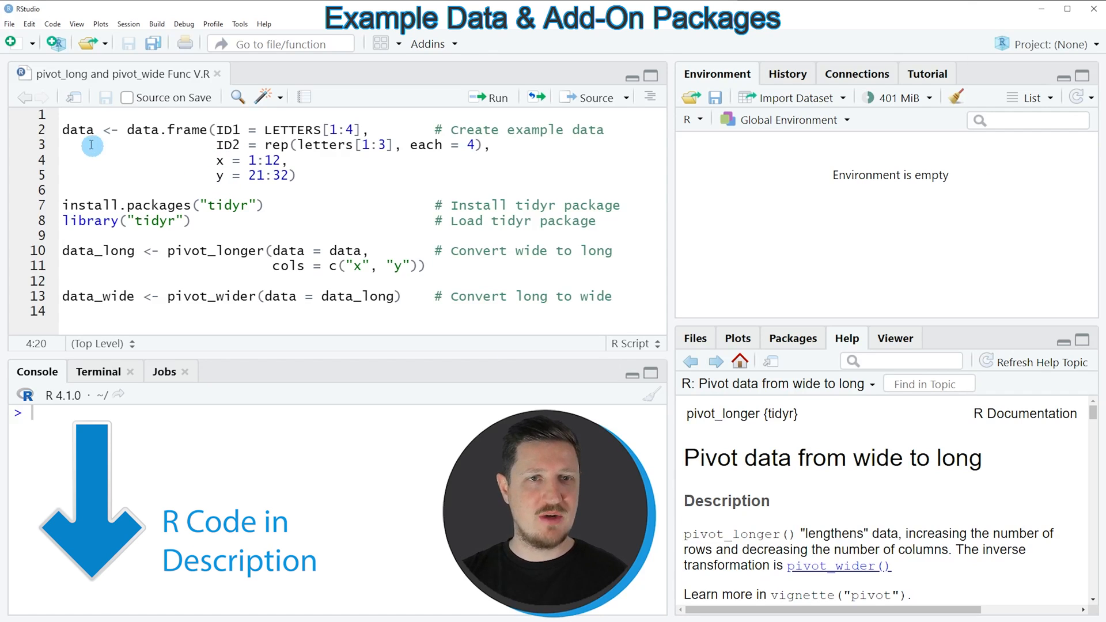
left_click_drag(63, 129, 63, 191)
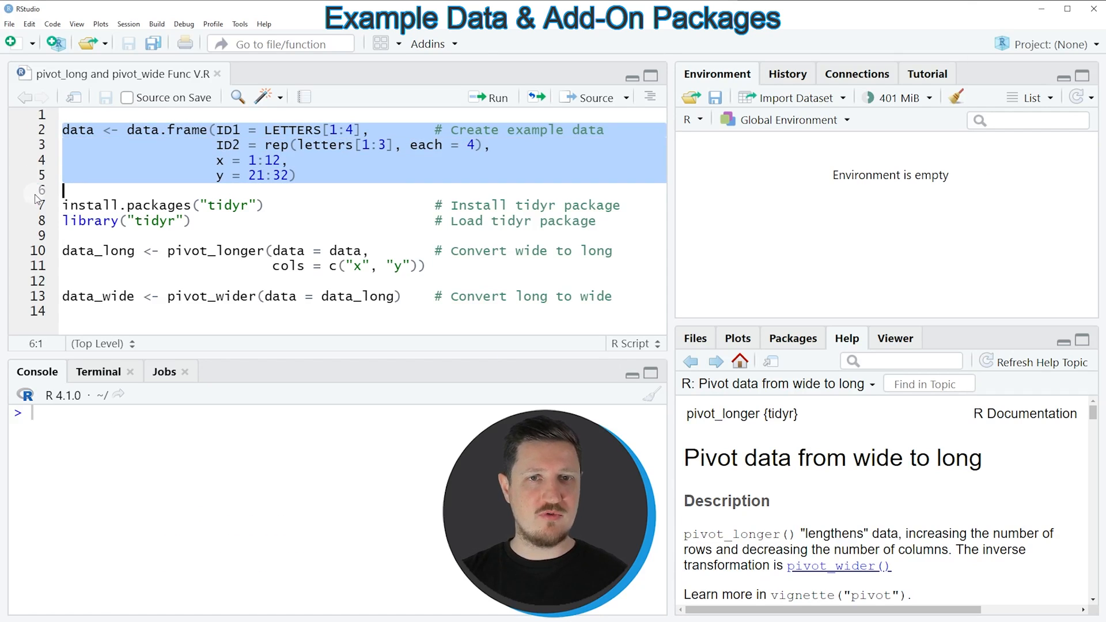
left_click(490, 98)
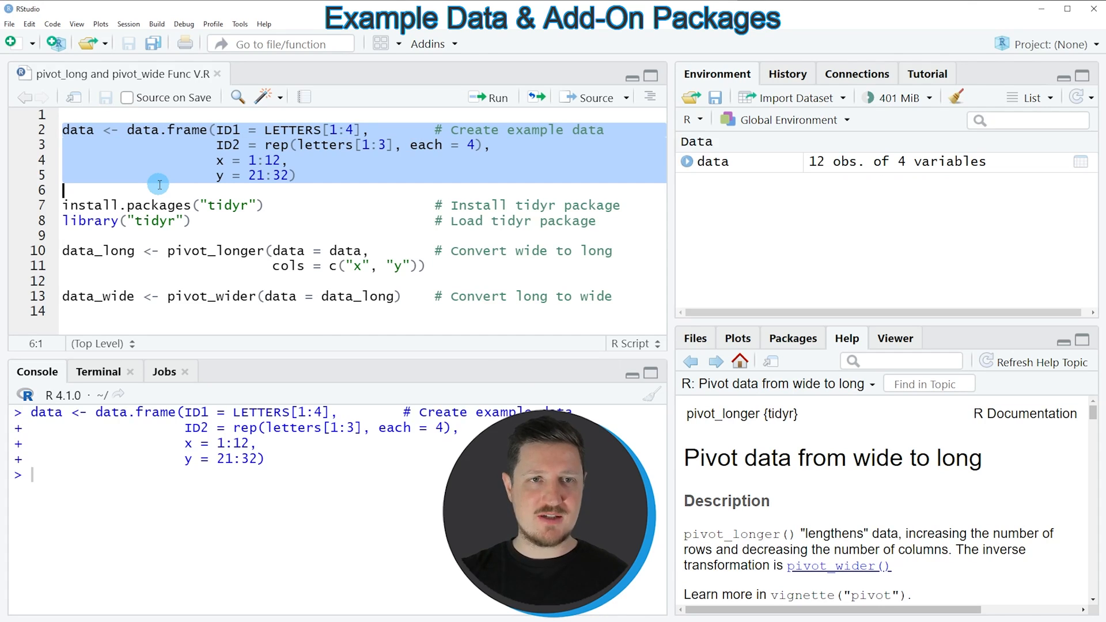
mouse_move(714, 170)
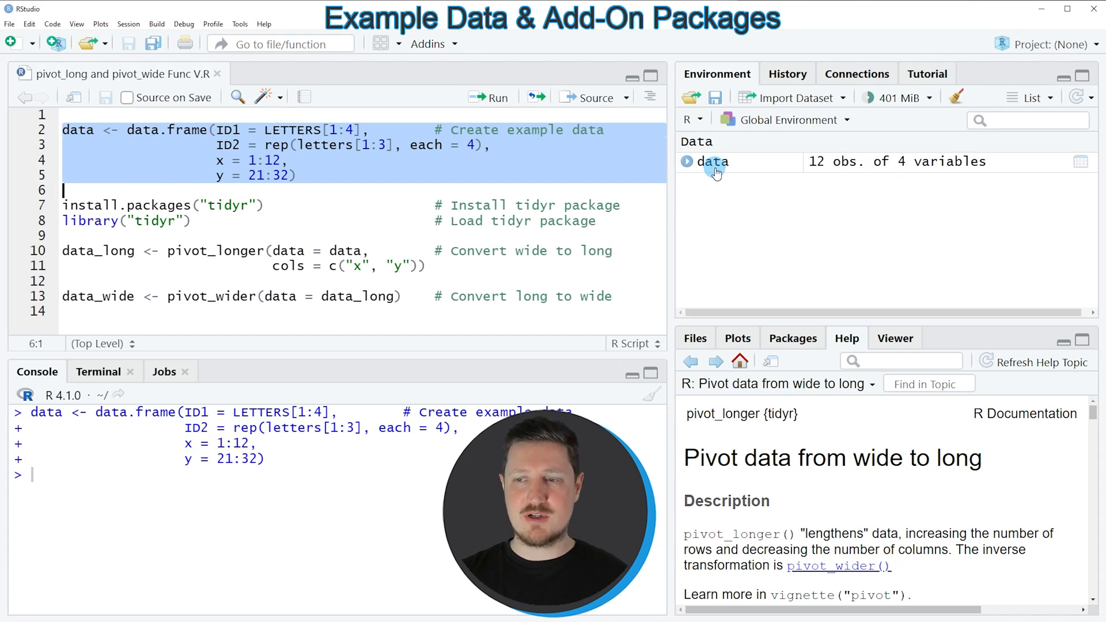
mouse_move(715, 164)
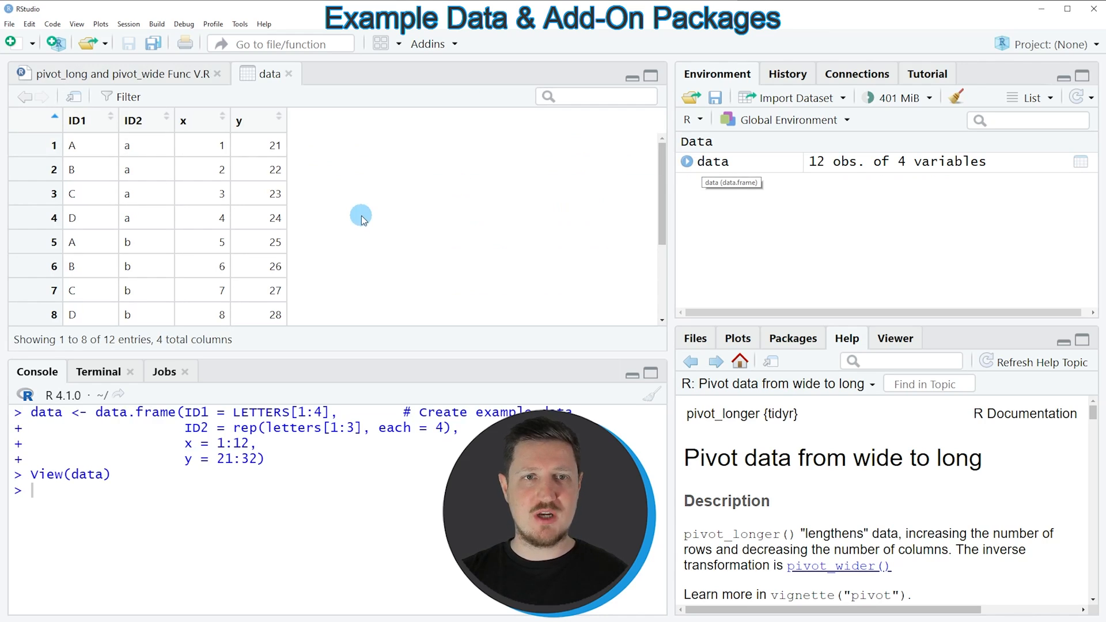
mouse_move(148, 133)
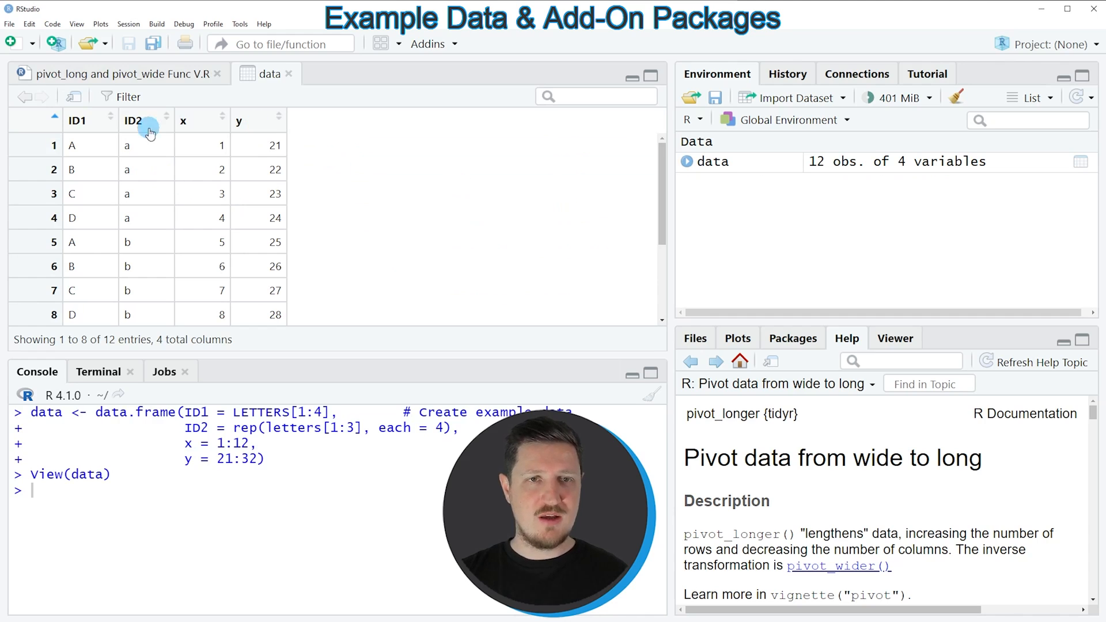
mouse_move(178, 139)
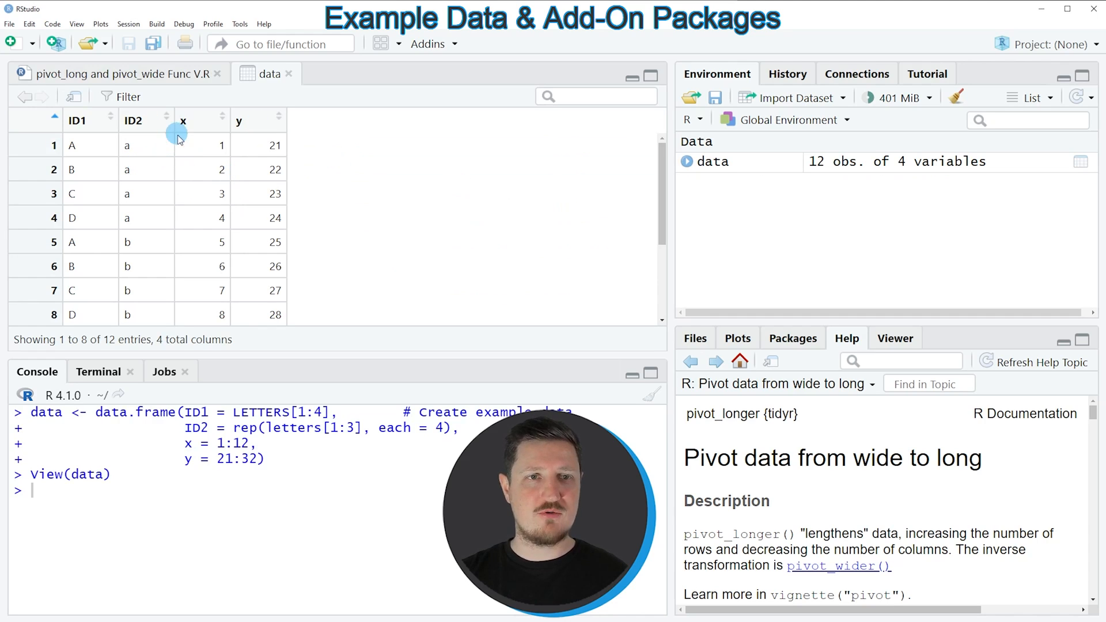
Scroll through the 'data' viewer to inspect the ID1, ID2, x and y rows.
scroll("down", 3)
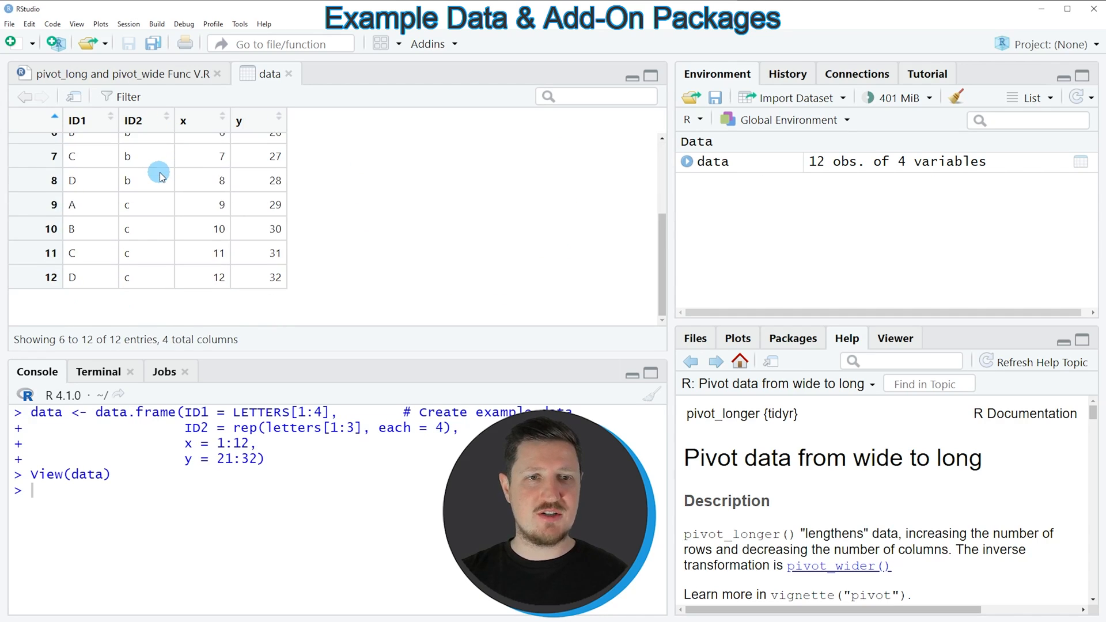
scroll("up", 3)
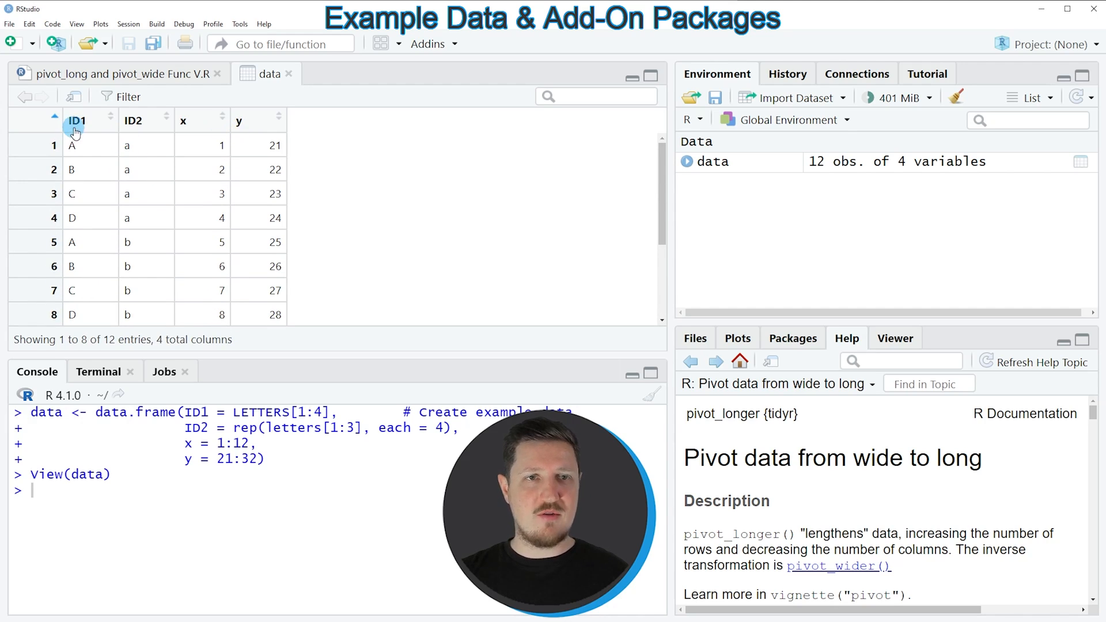
mouse_move(107, 129)
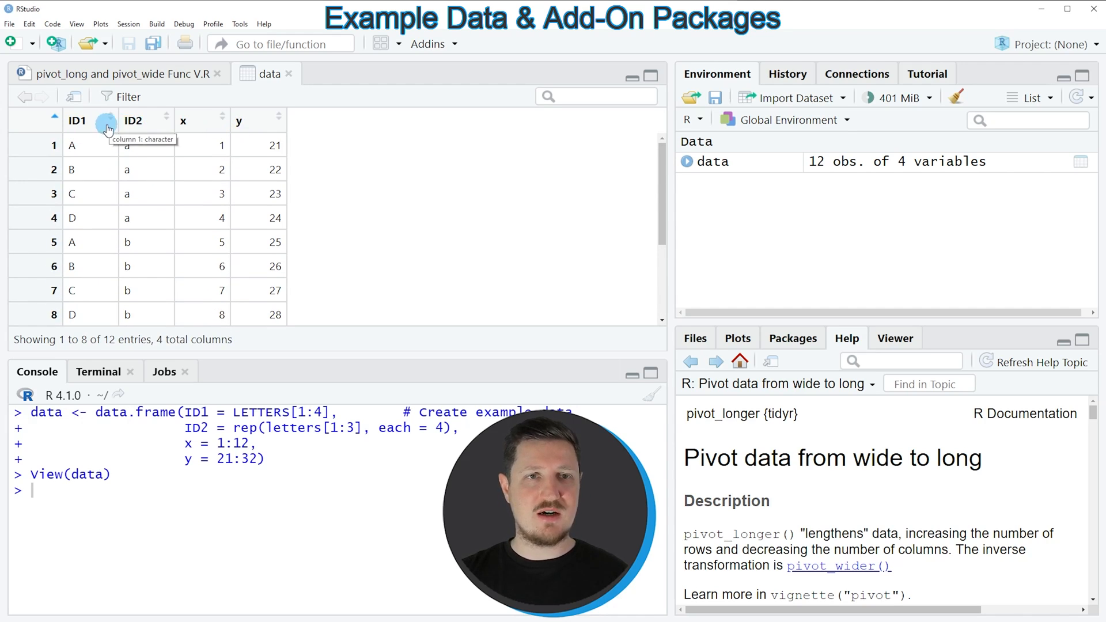
mouse_move(134, 138)
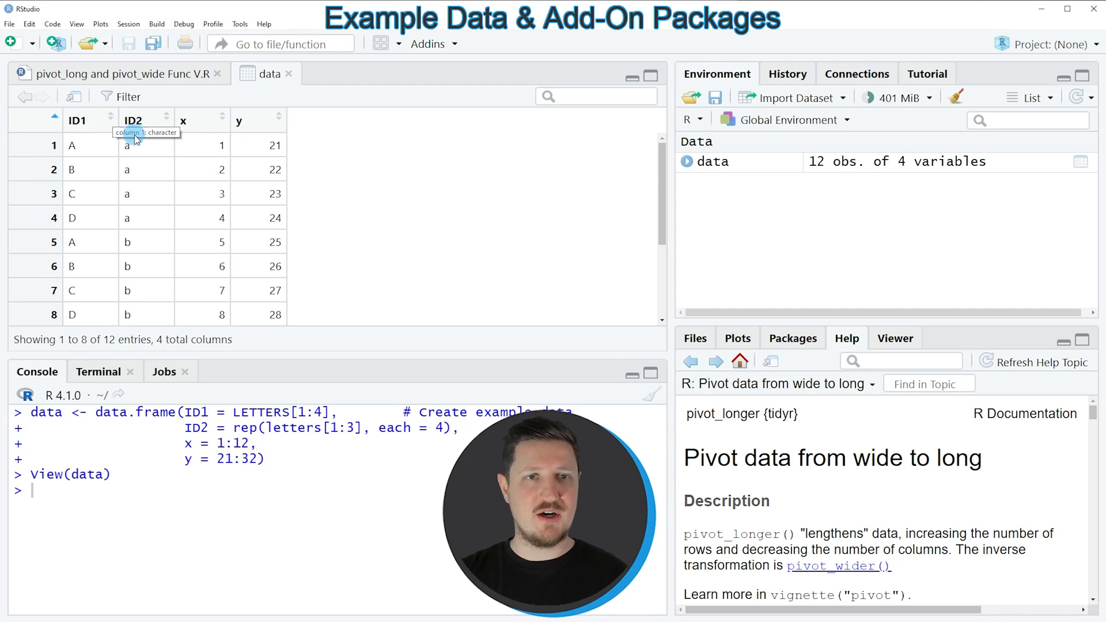
mouse_move(155, 147)
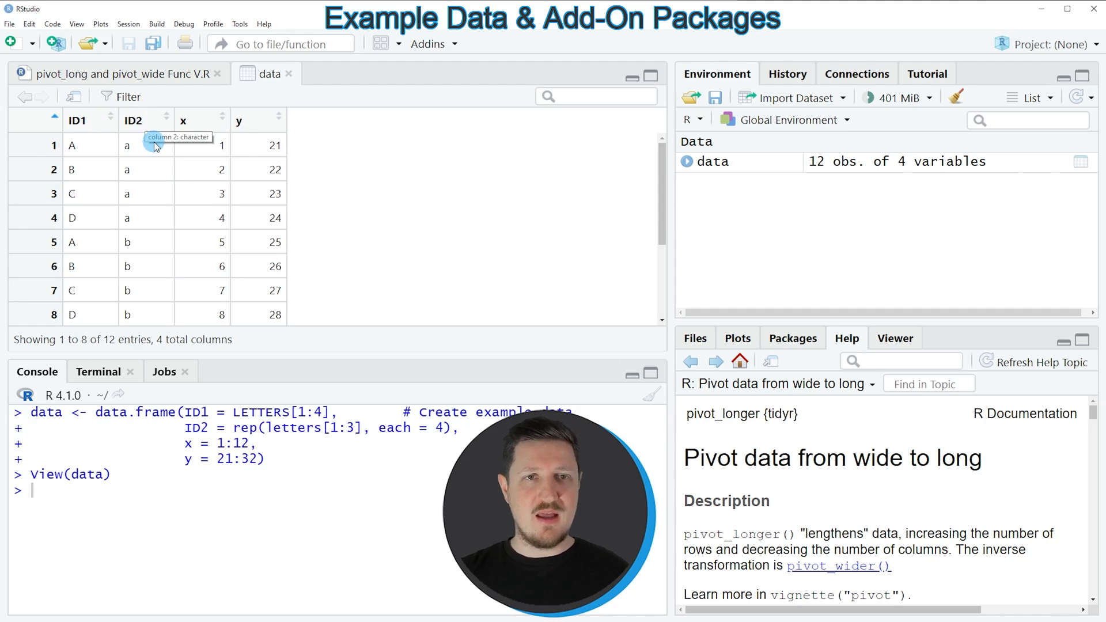
mouse_move(214, 120)
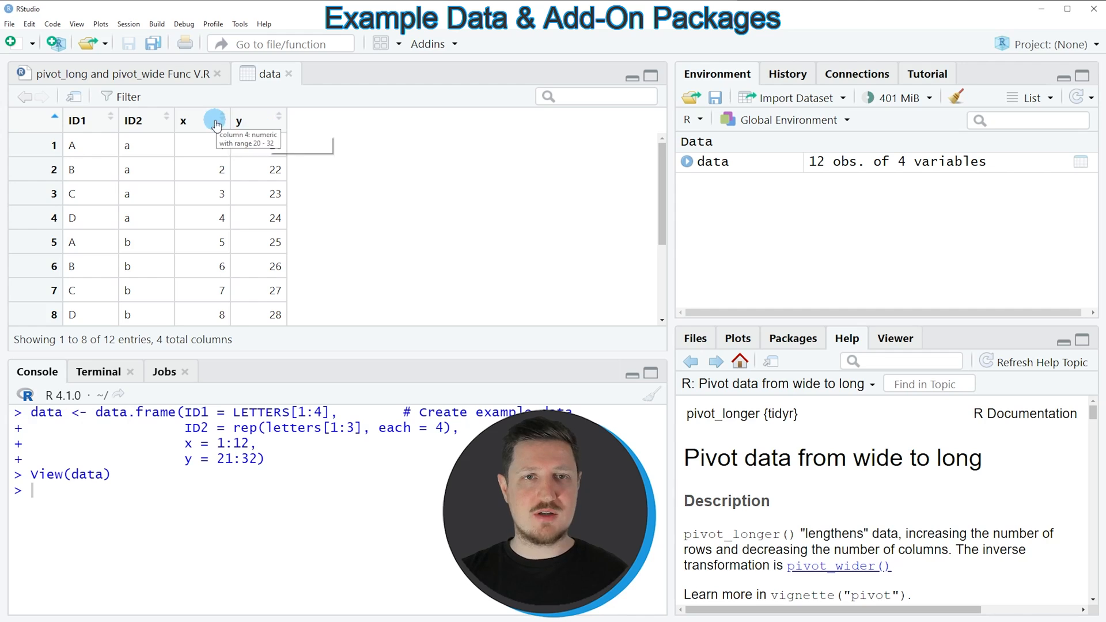
mouse_move(261, 238)
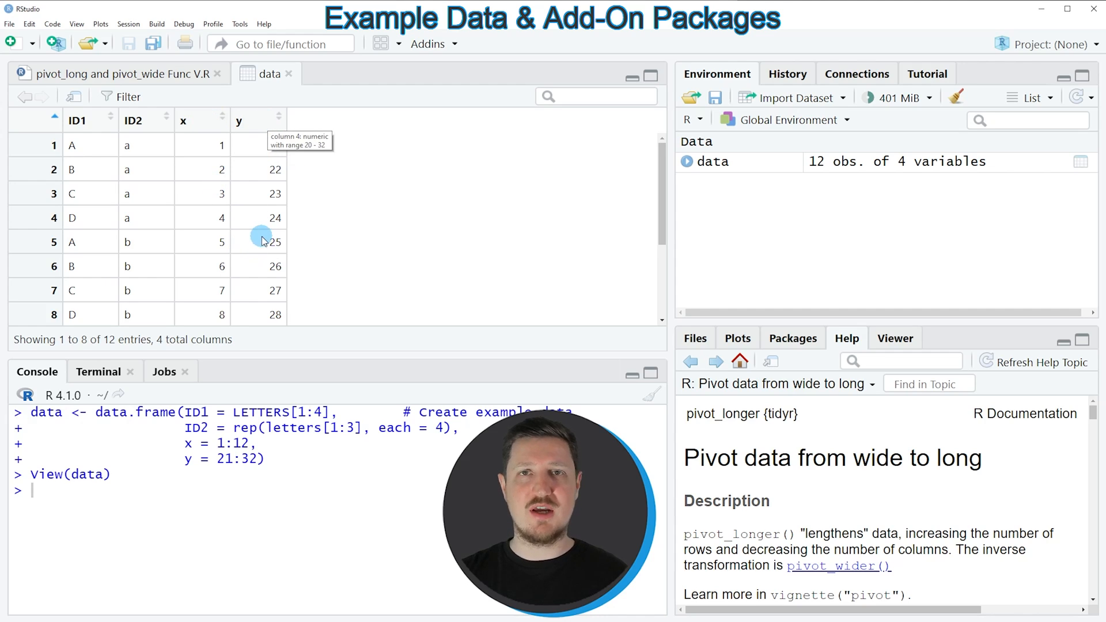
mouse_move(291, 254)
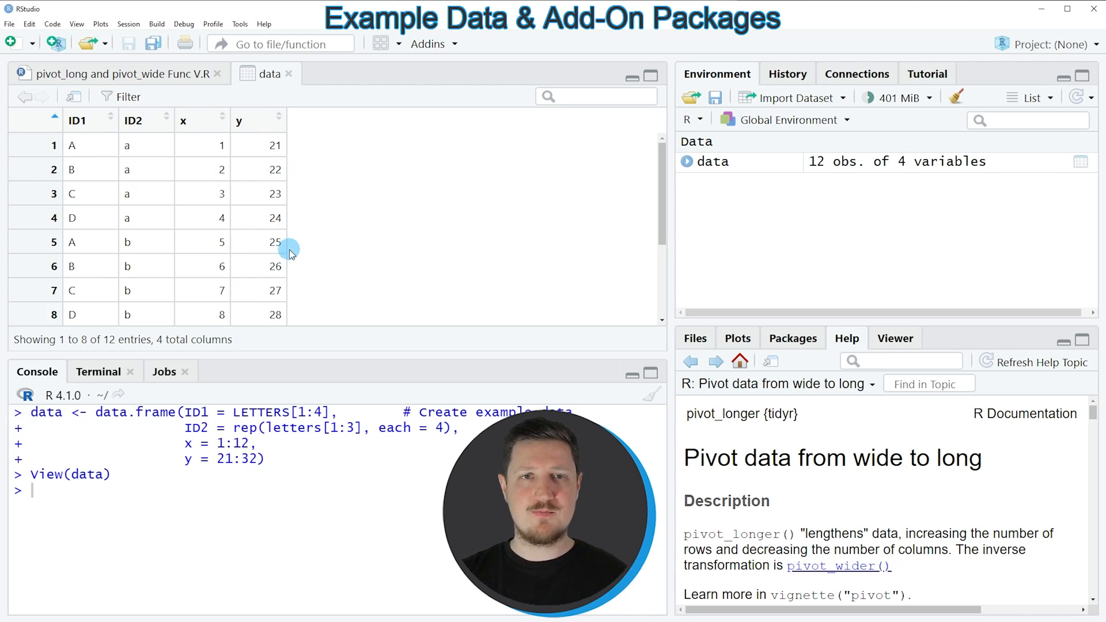
mouse_move(302, 254)
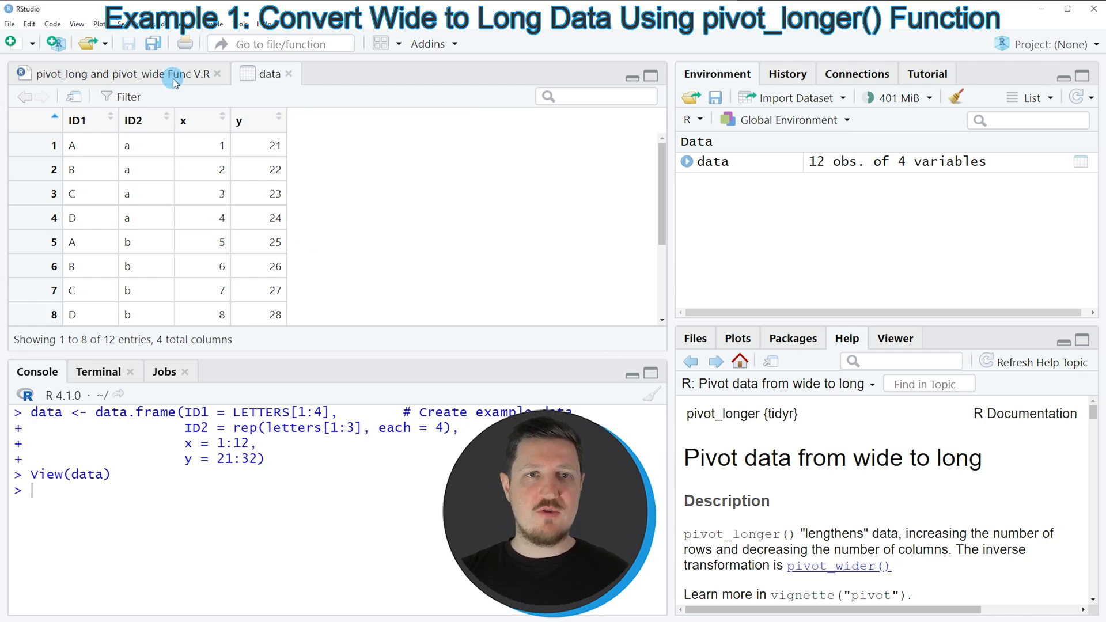
Back in the script, run the library("tidyr") line to load tidyr.
left_click(113, 73)
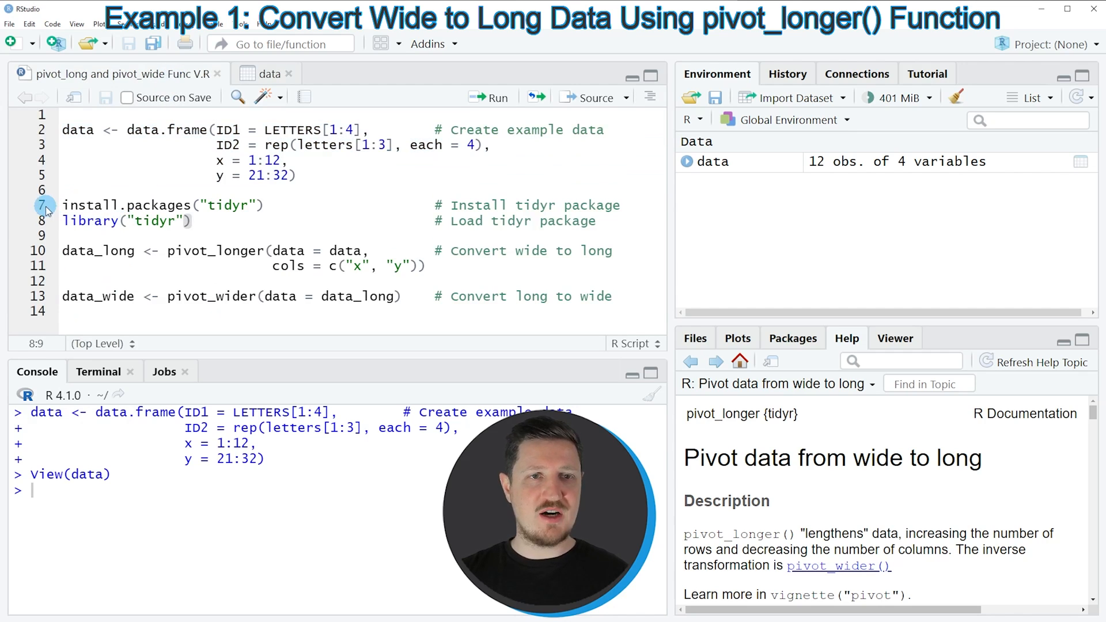
left_click_drag(63, 204, 63, 236)
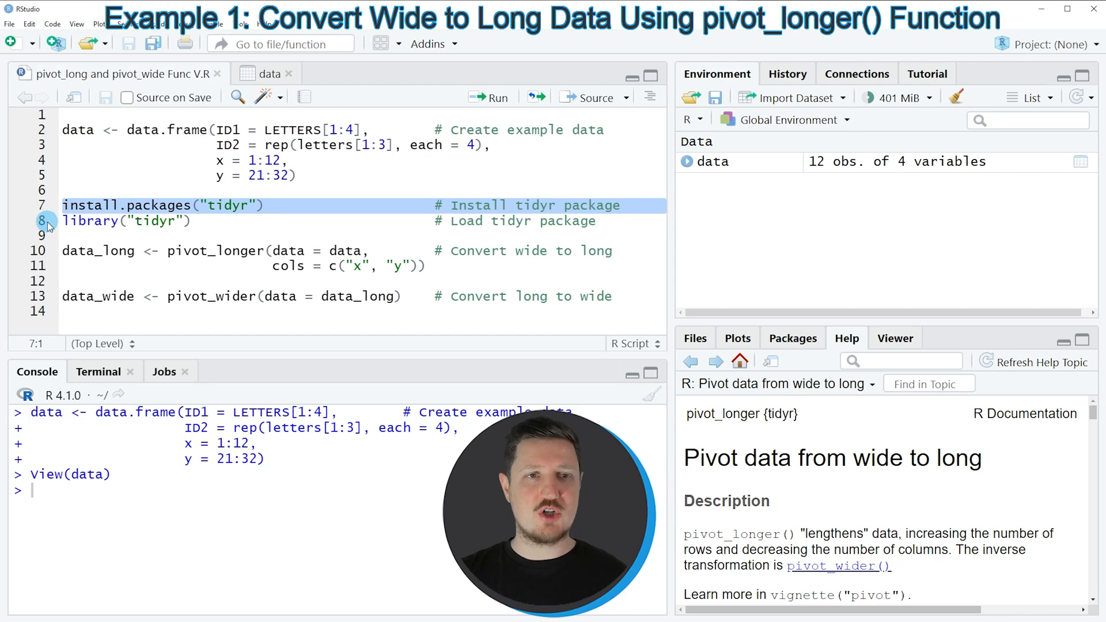
left_click(124, 220)
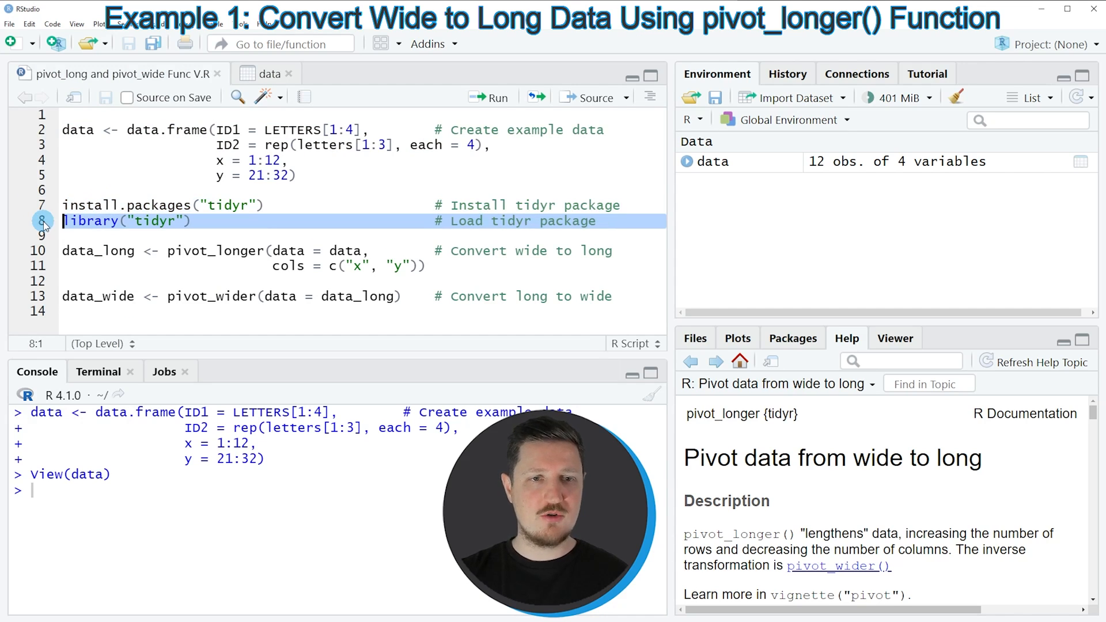
left_click(493, 97)
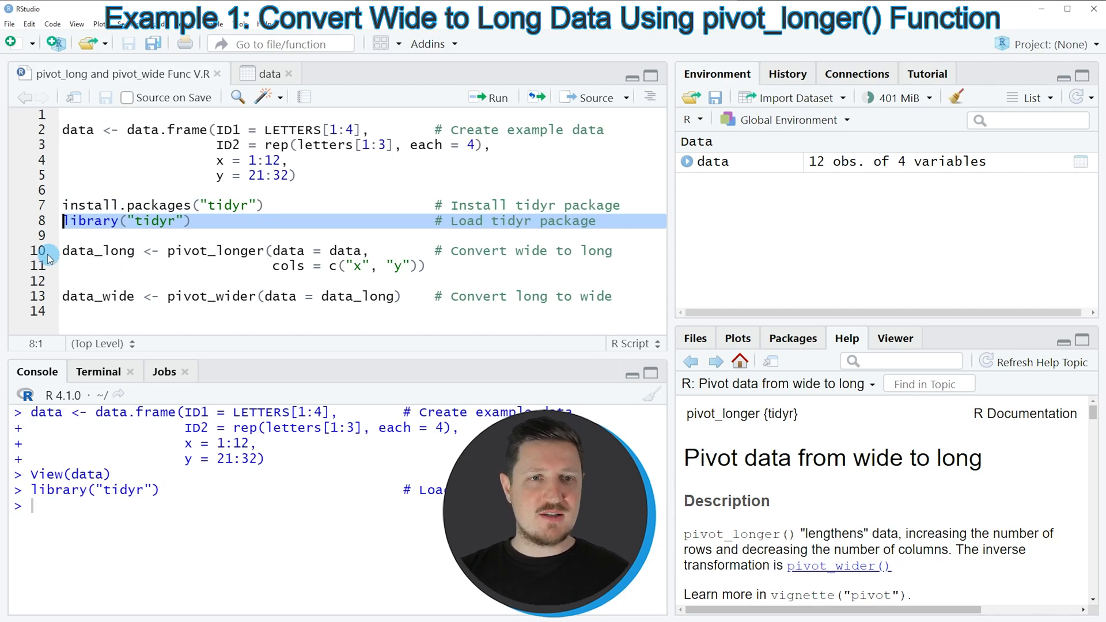
Run pivot_longer(data = data, cols = c("x", "y")) to create data_long with 24 observations.
left_click(219, 250)
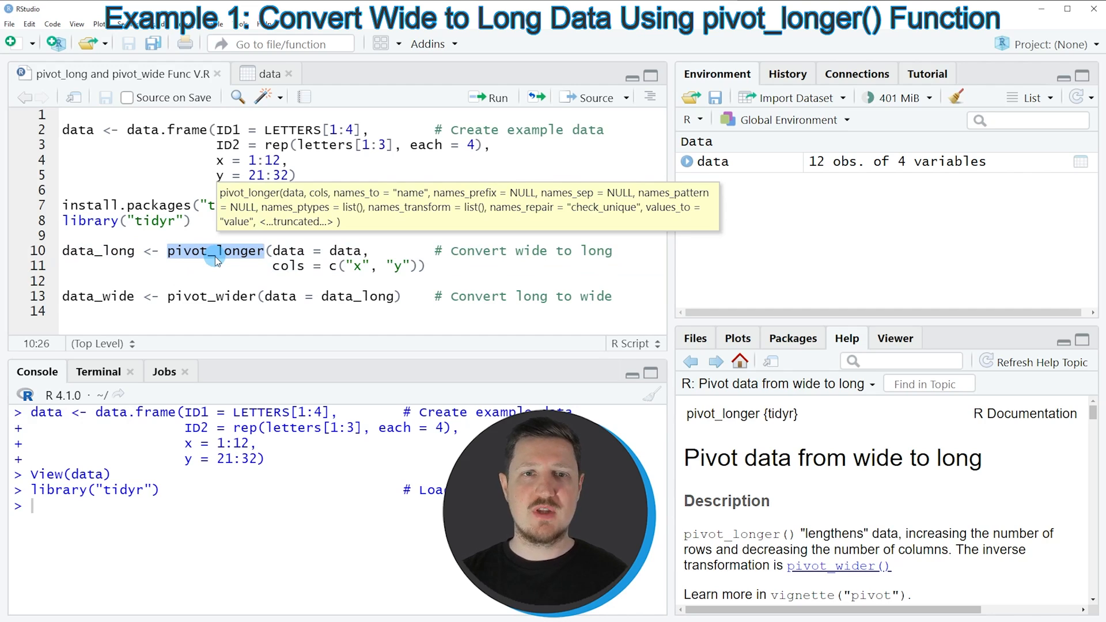
left_click(289, 251)
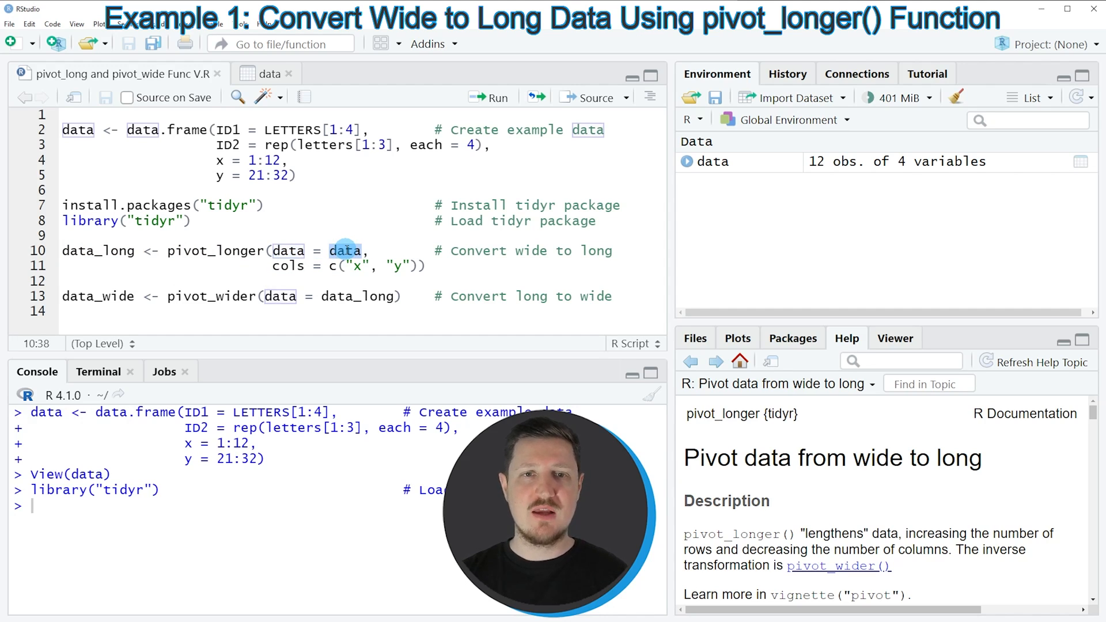
left_click(287, 266)
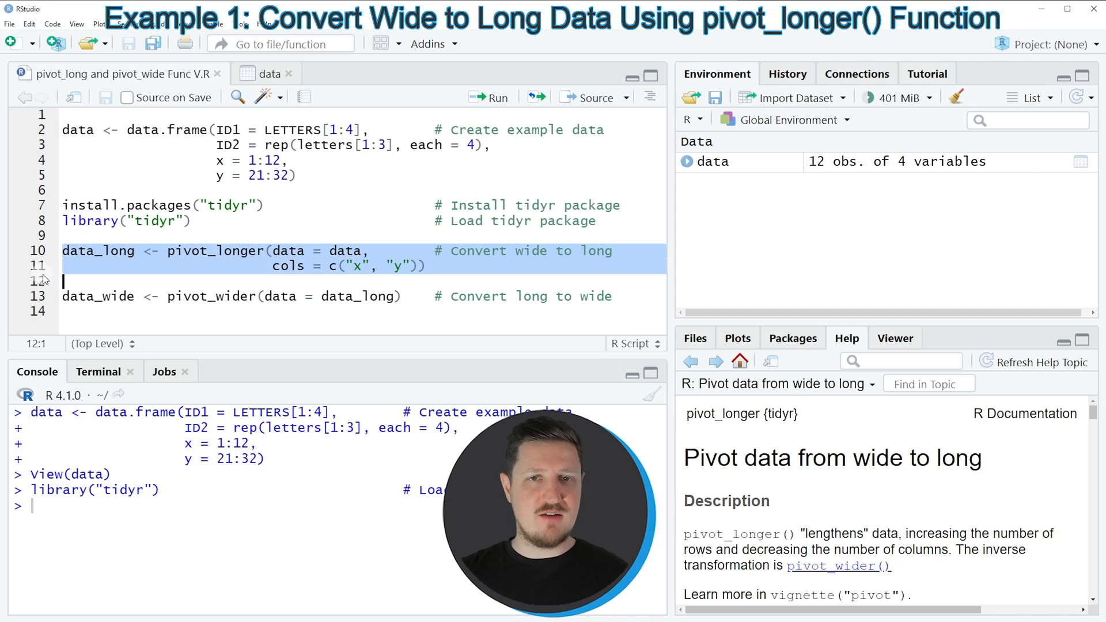
left_click(489, 97)
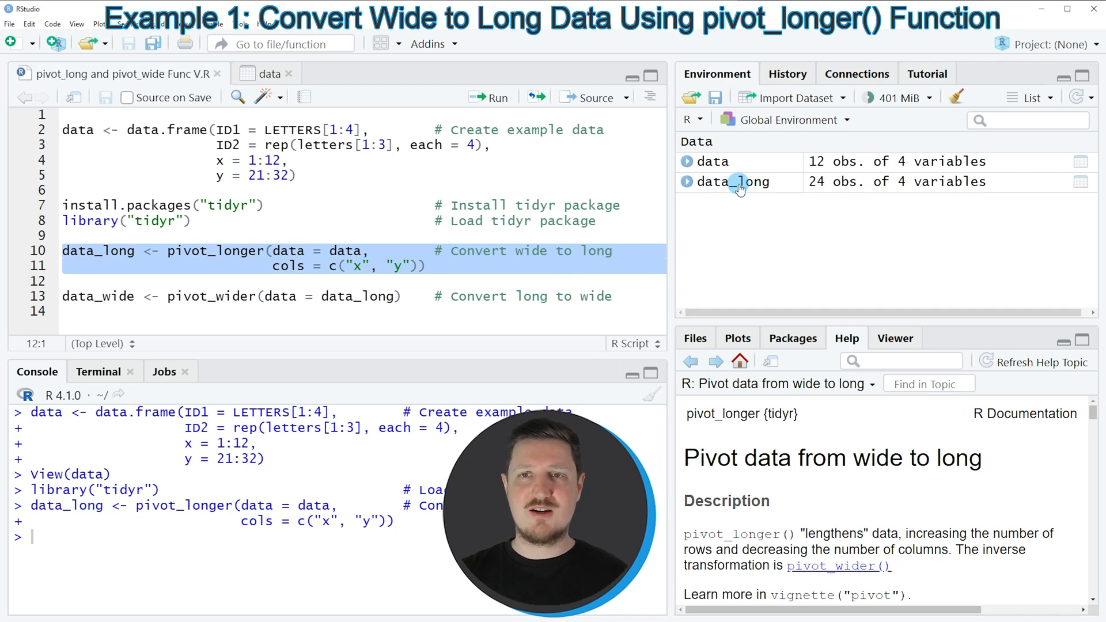
mouse_move(739, 182)
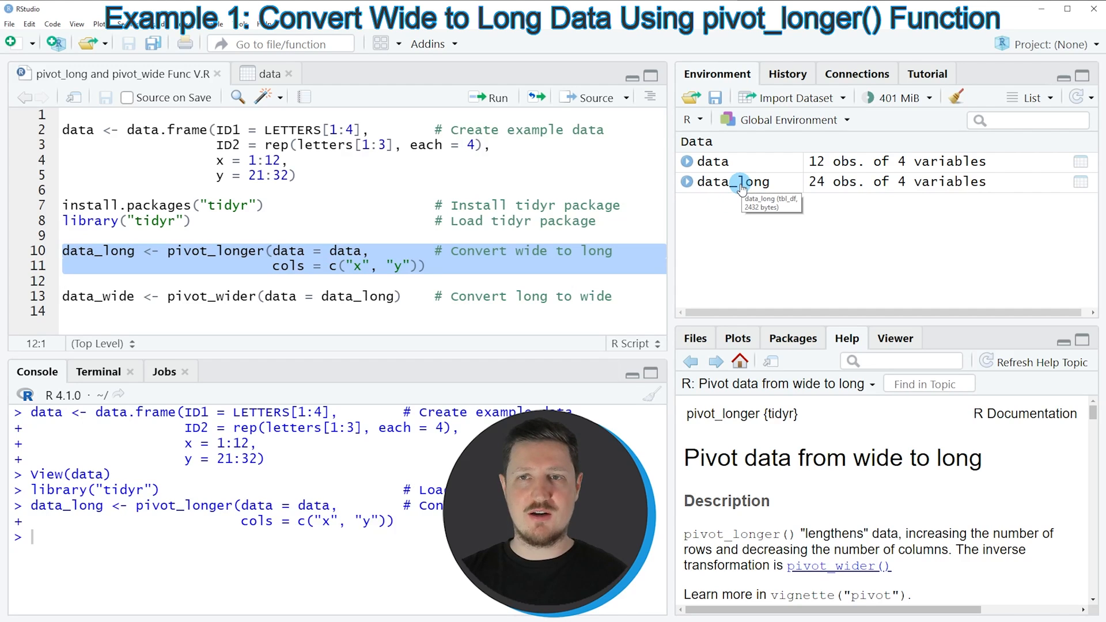
View data_long's ID1, ID2, name and value columns, then return to the pivot script.
left_click(734, 182)
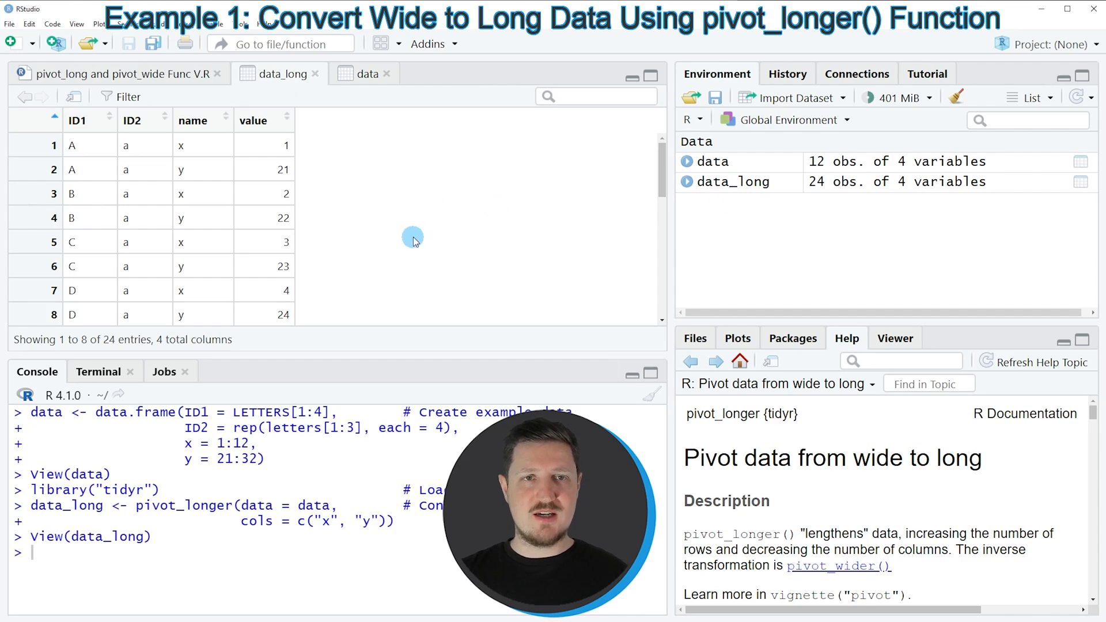
mouse_move(162, 163)
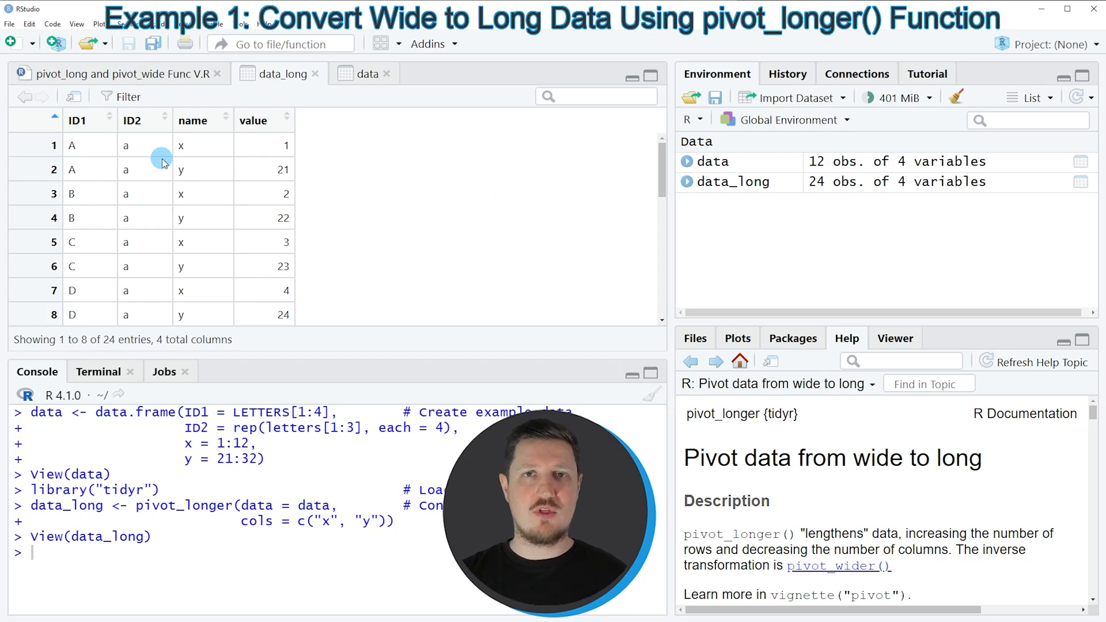
mouse_move(116, 120)
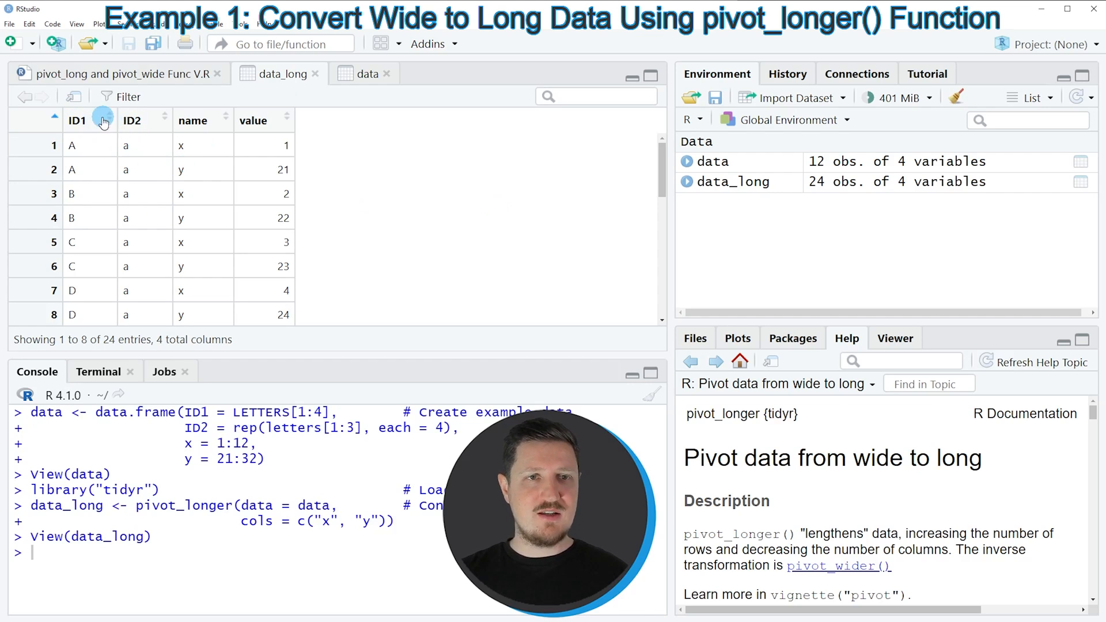
mouse_move(134, 127)
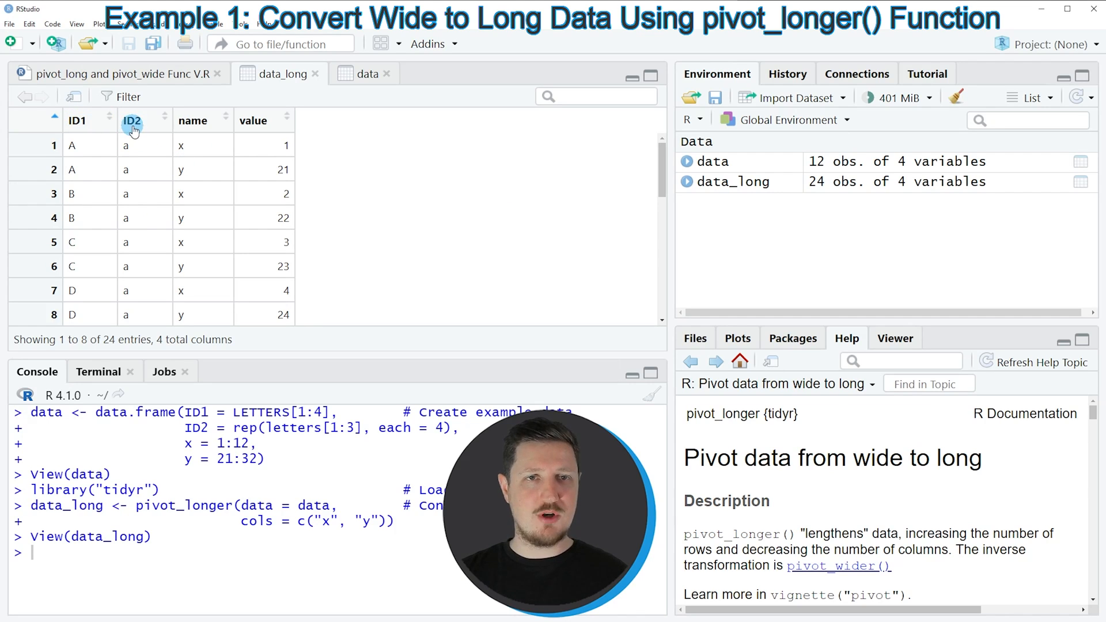
mouse_move(177, 120)
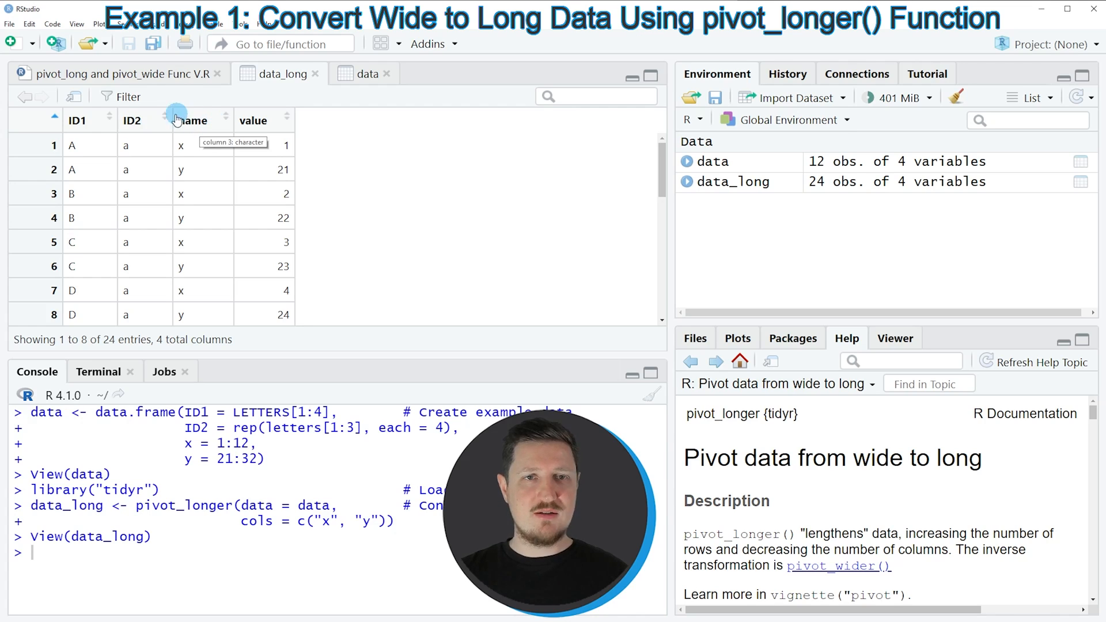
mouse_move(180, 193)
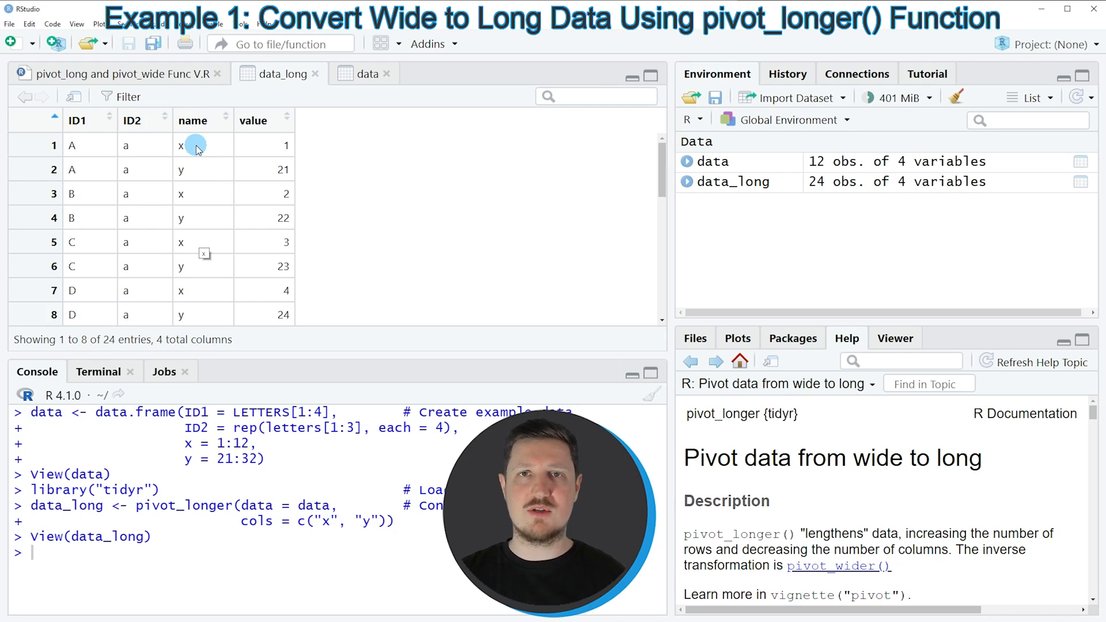
mouse_move(224, 145)
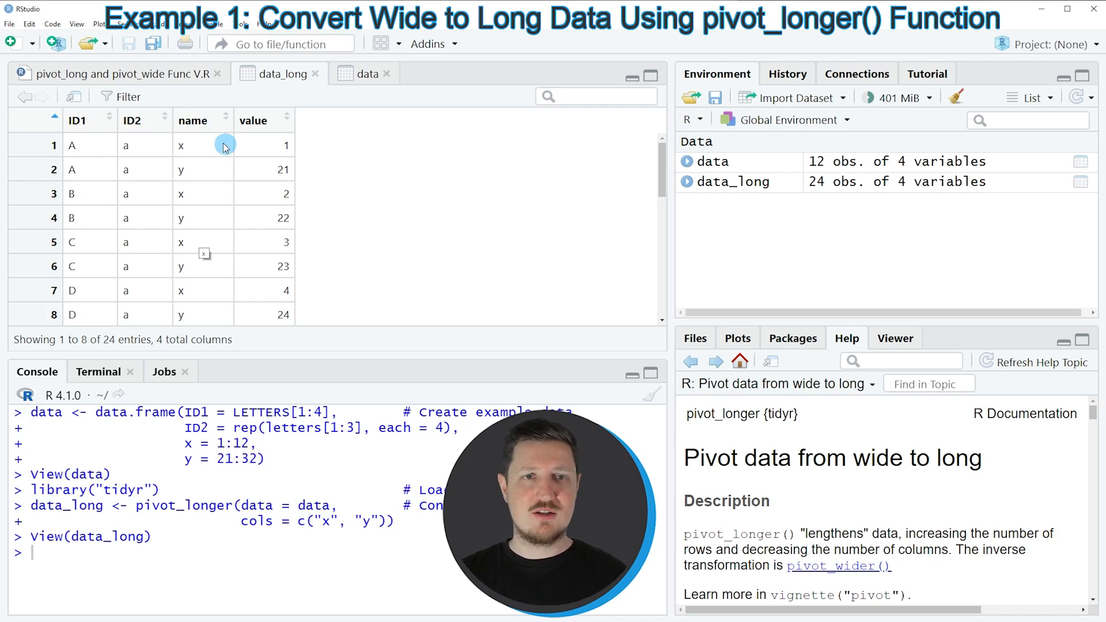
mouse_move(189, 146)
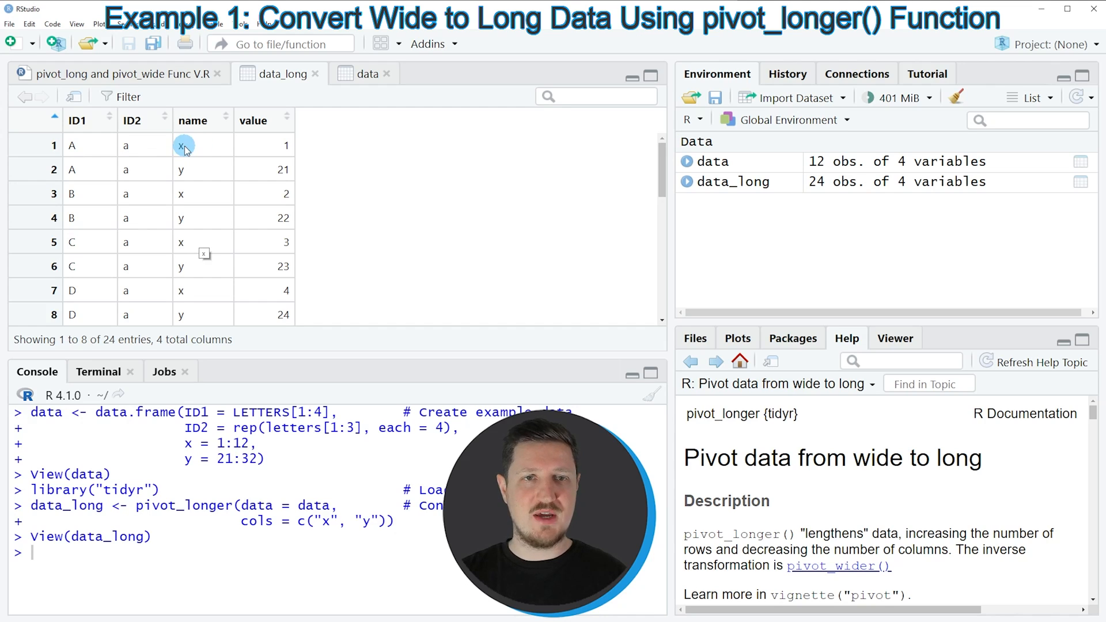
mouse_move(274, 146)
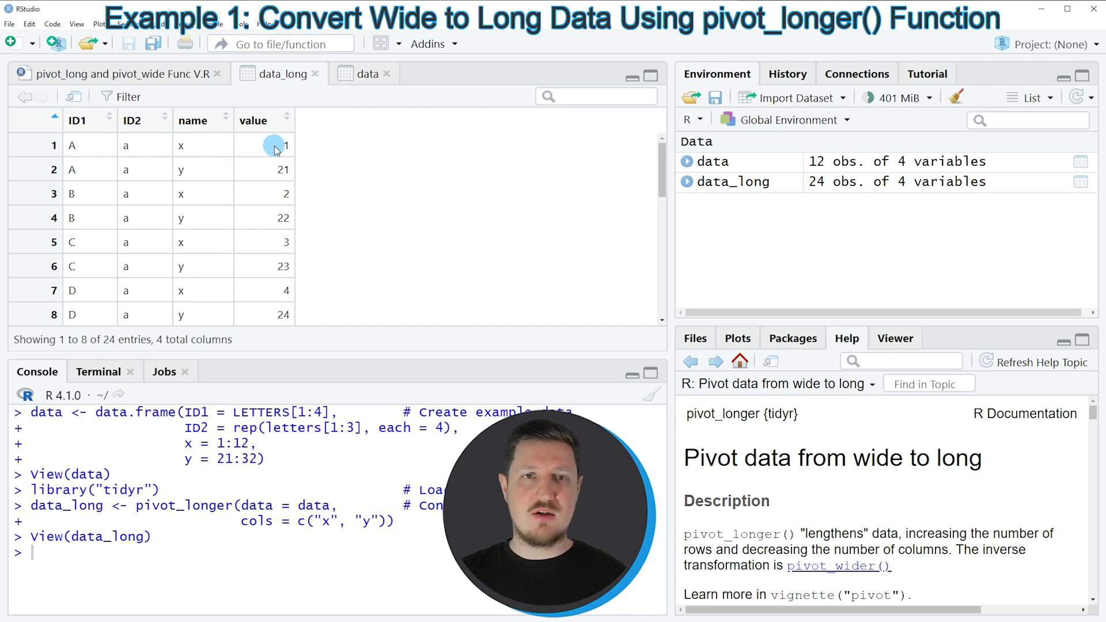
mouse_move(295, 211)
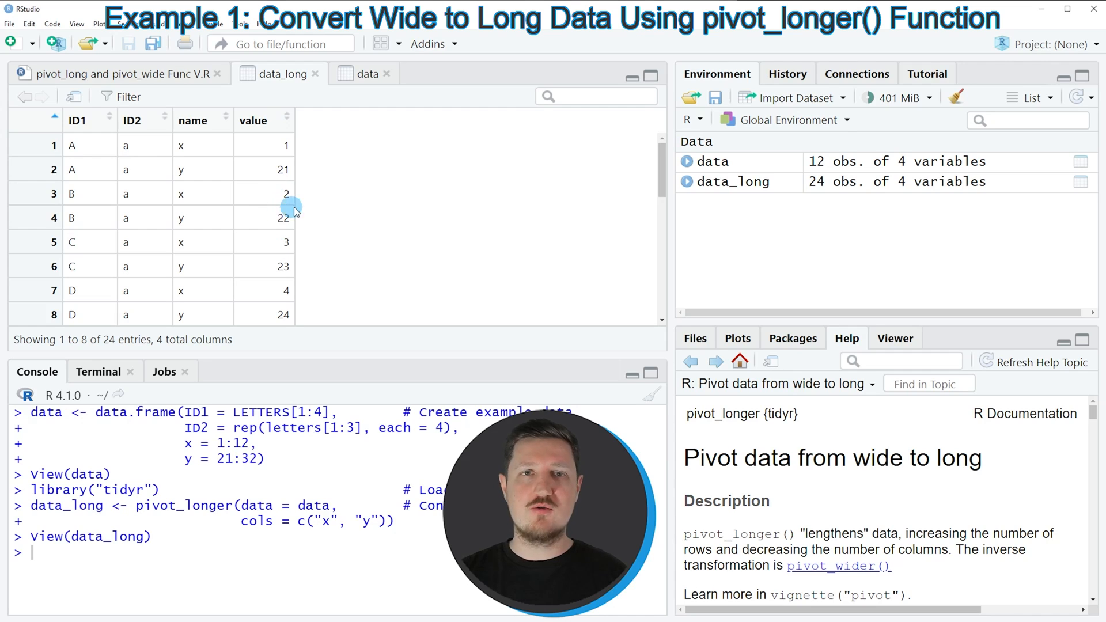
mouse_move(198, 146)
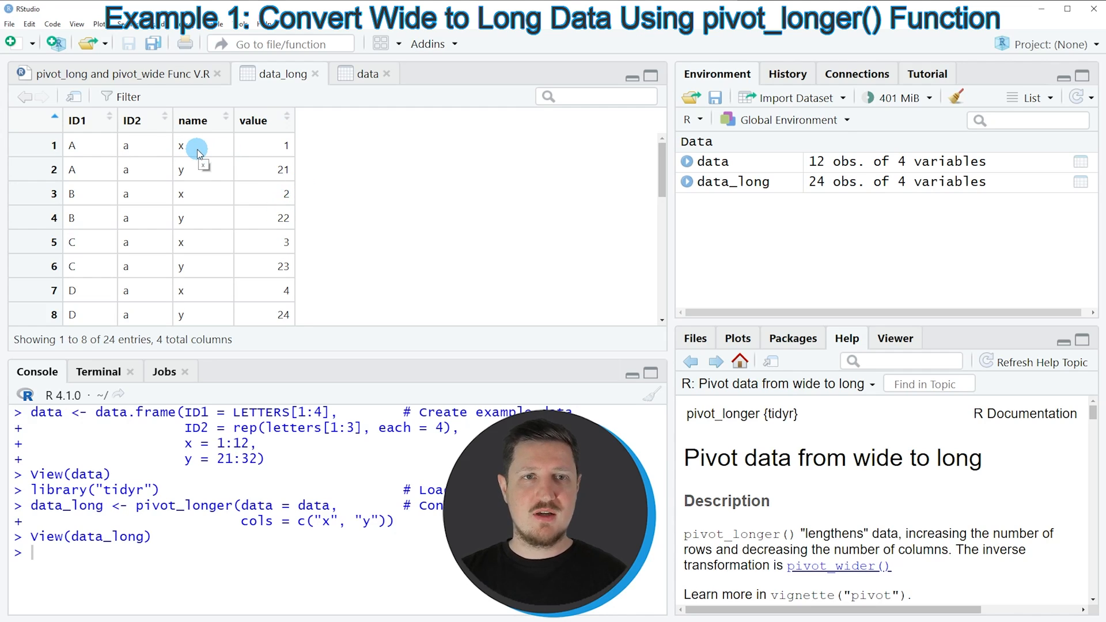
left_click(127, 73)
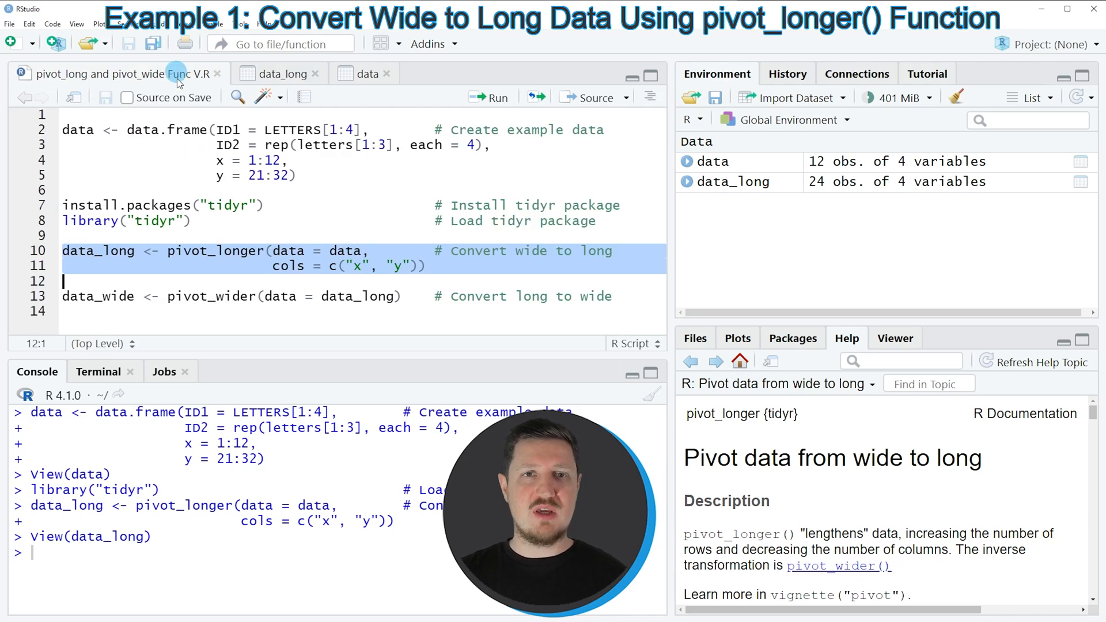
mouse_move(329, 201)
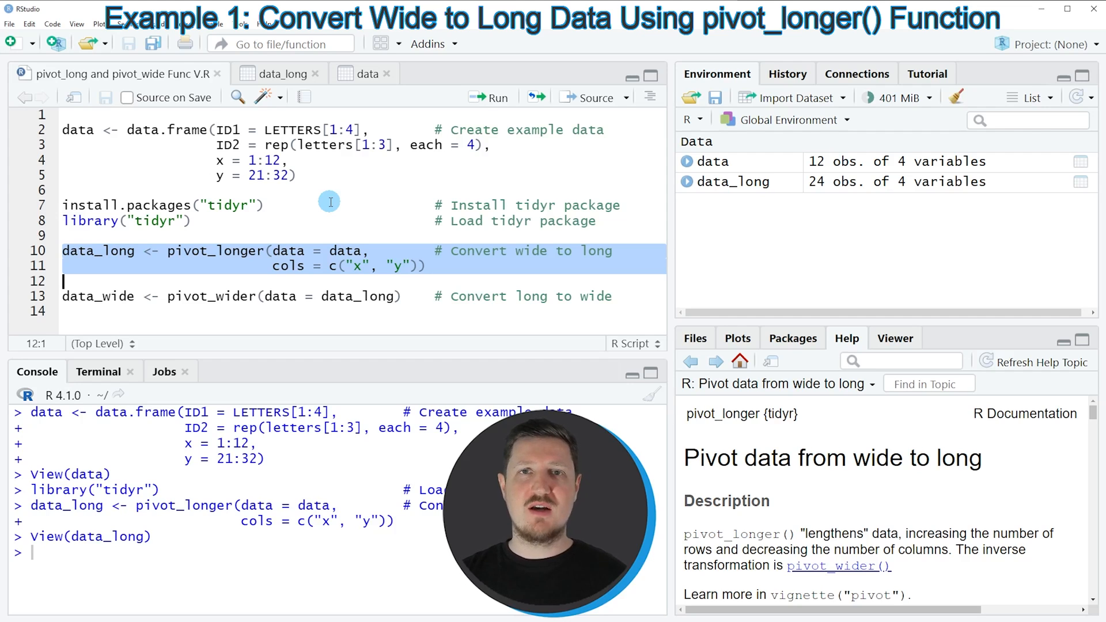
mouse_move(51, 301)
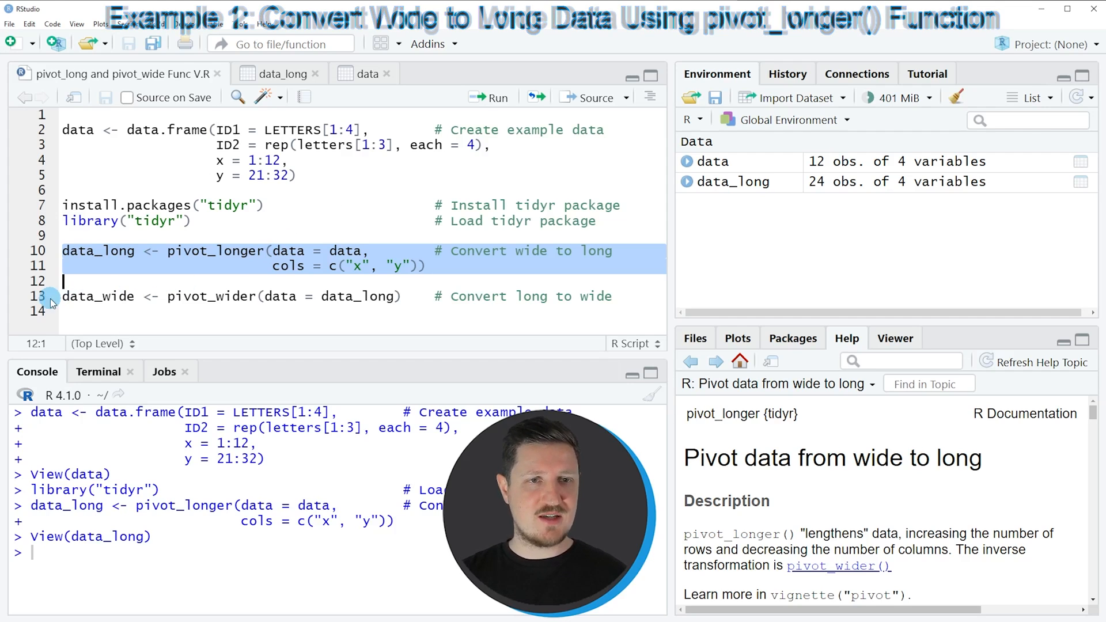
Run pivot_wider(data = data_long) to create data_wide (12 obs.) and view it as a table.
left_click(227, 296)
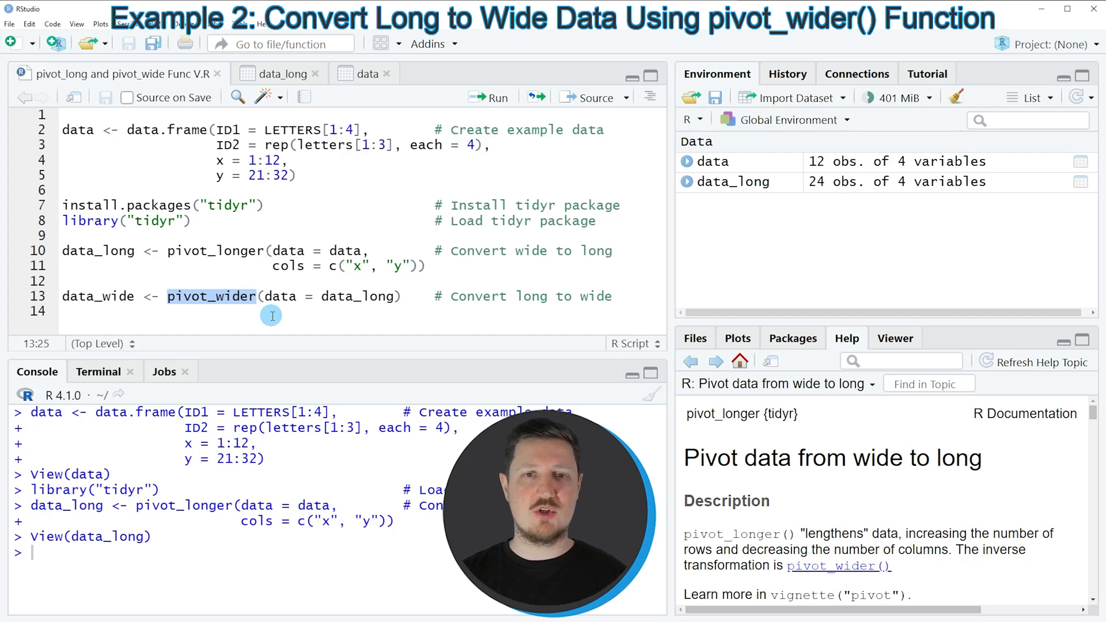
double_click(358, 296)
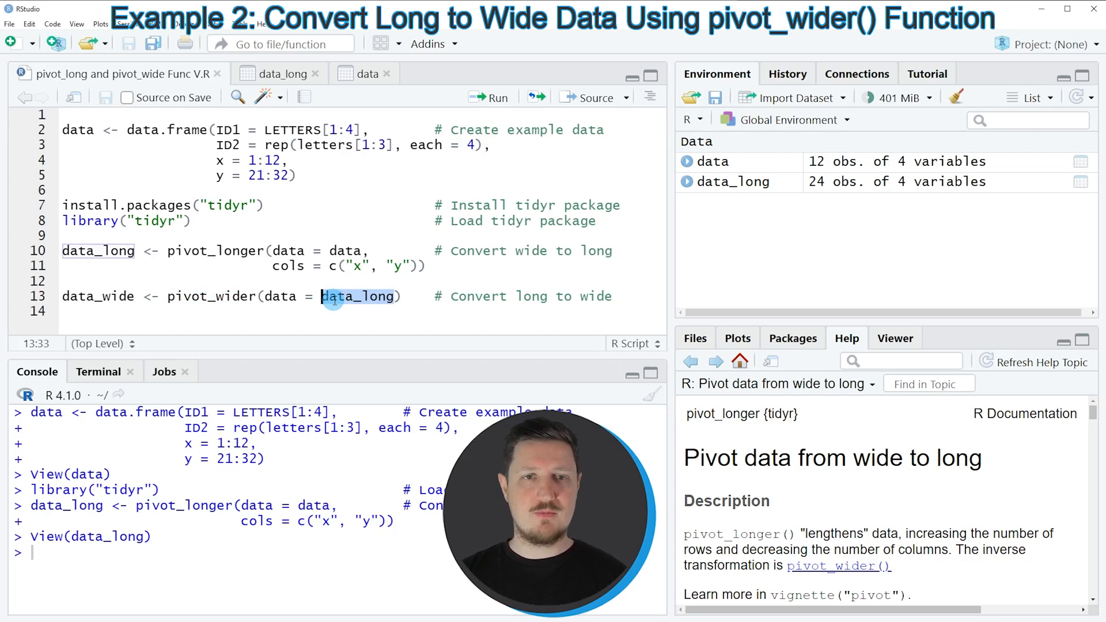
double_click(210, 296)
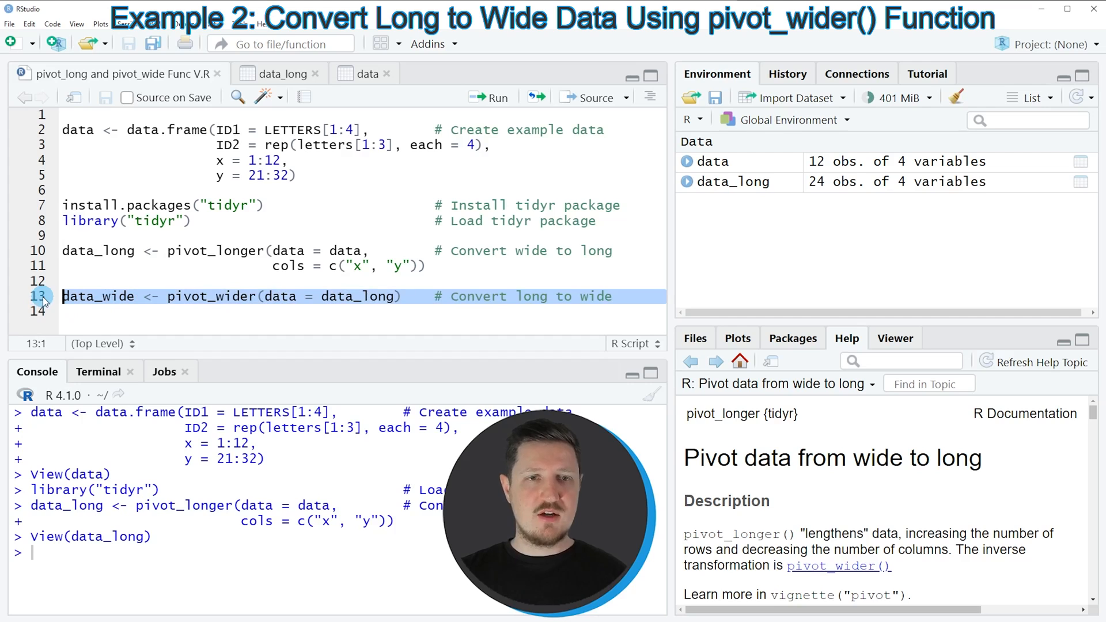
left_click(489, 98)
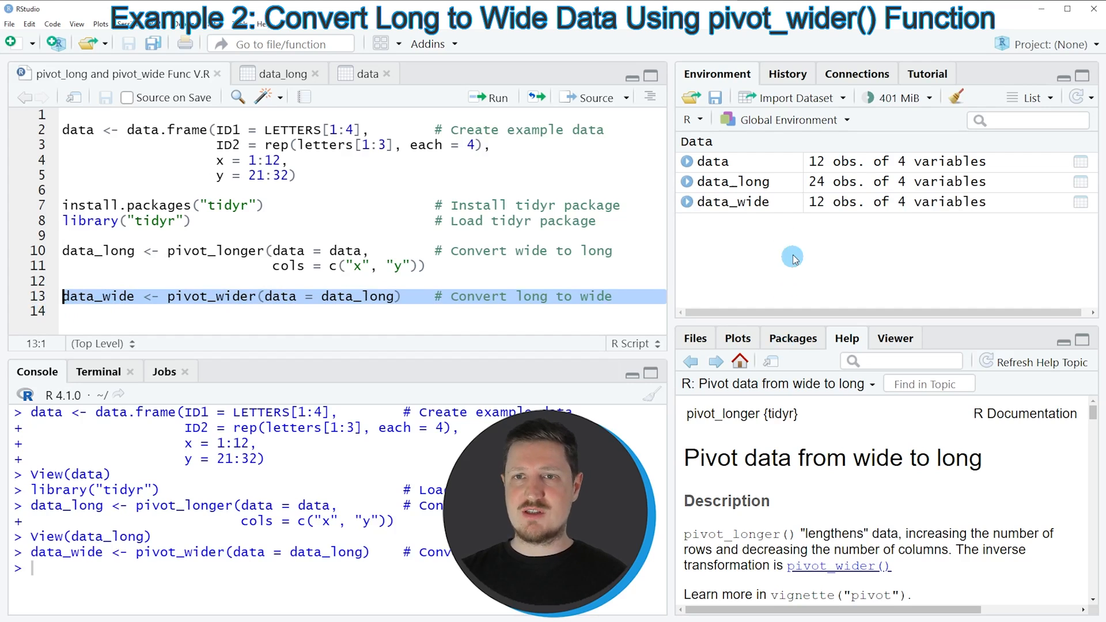
mouse_move(745, 203)
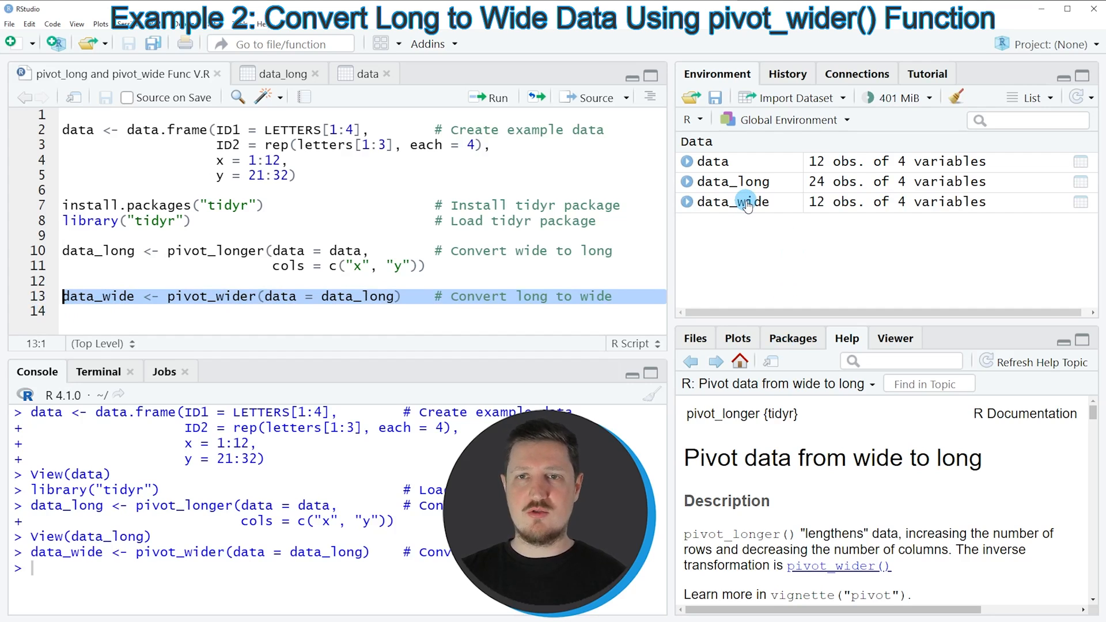
mouse_move(733, 202)
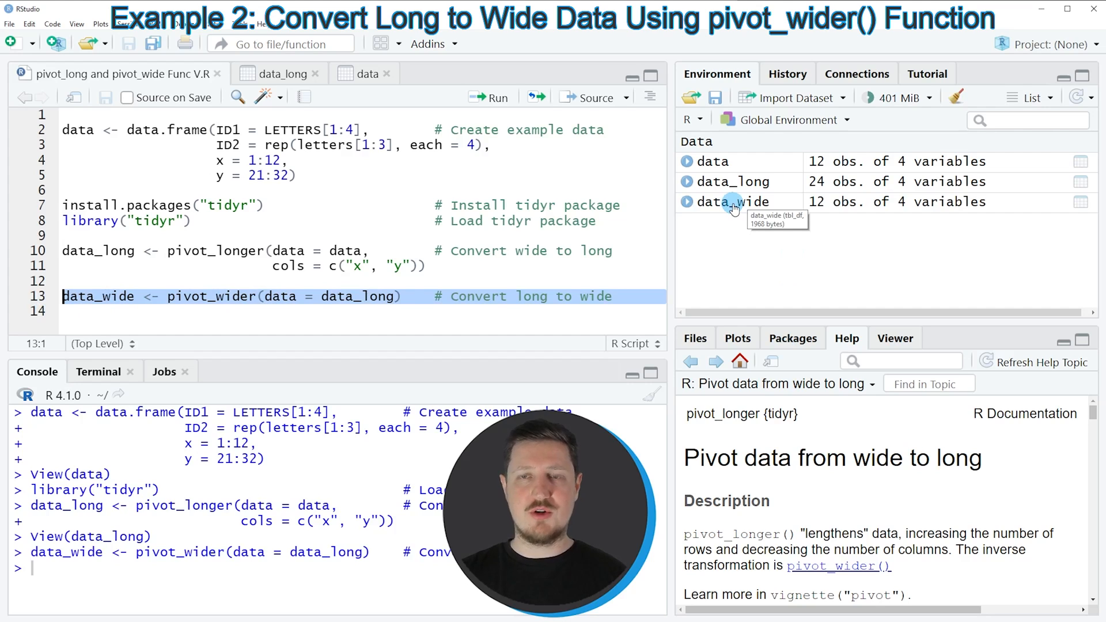
left_click(732, 202)
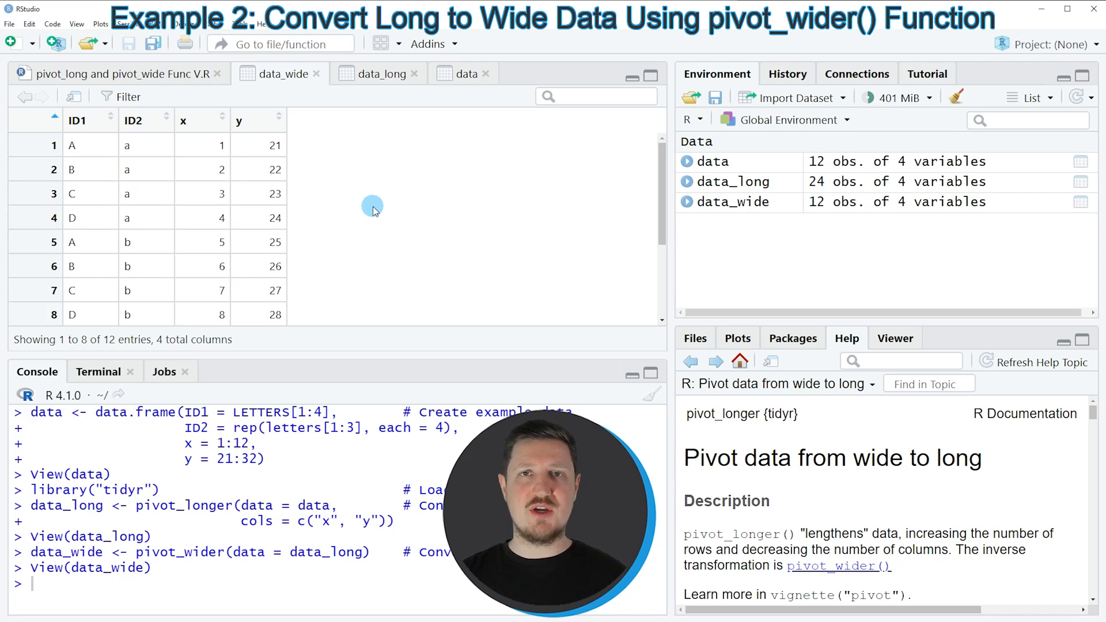
mouse_move(282, 176)
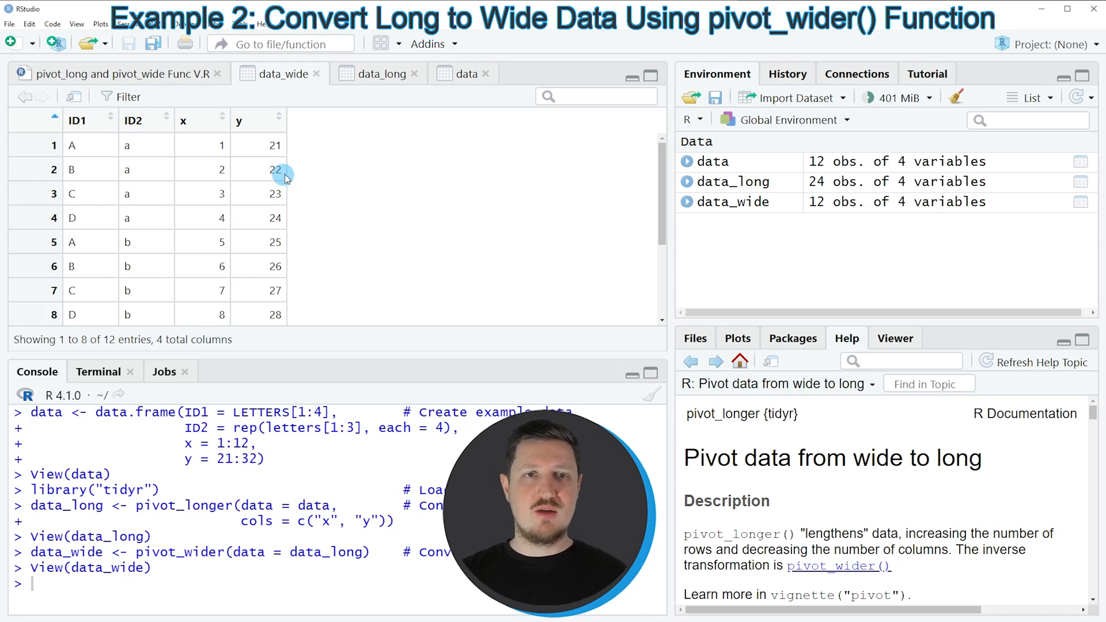
mouse_move(206, 142)
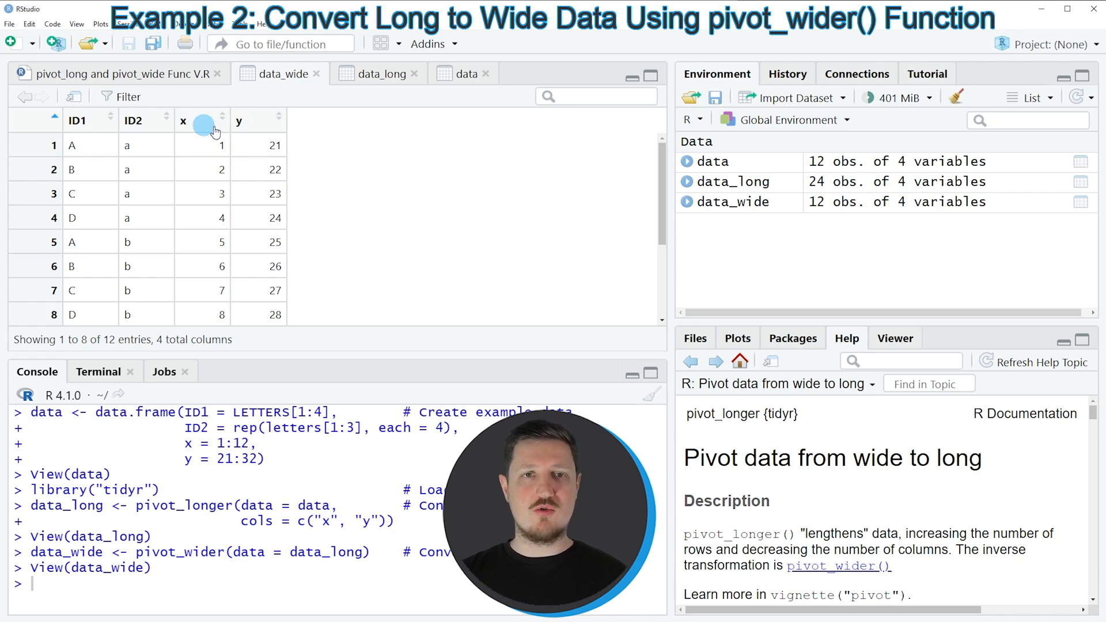
mouse_move(204, 148)
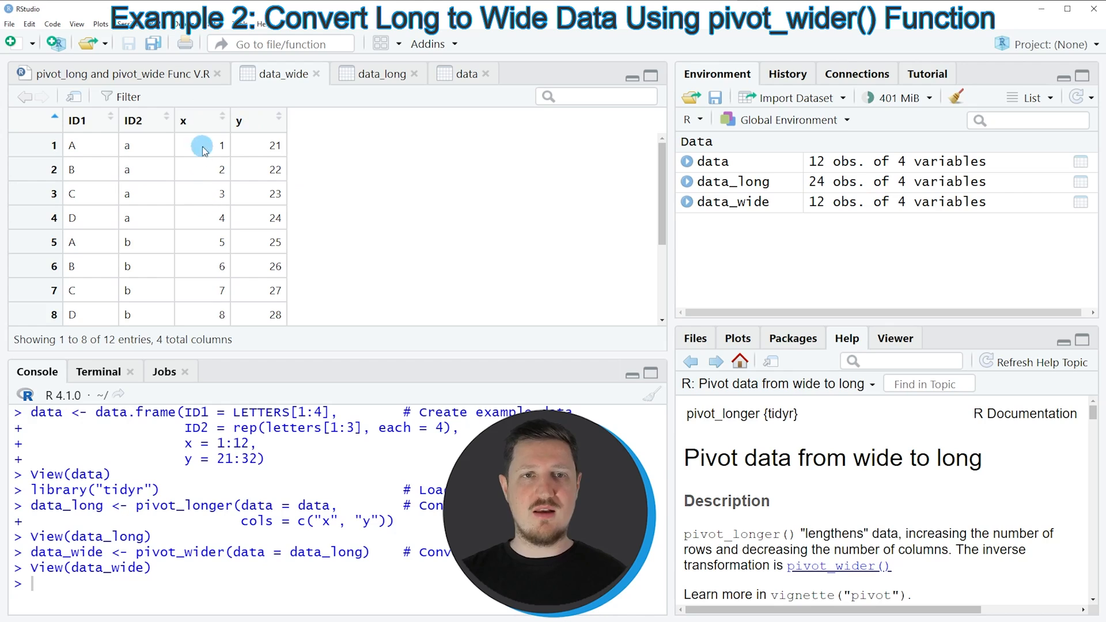
mouse_move(274, 217)
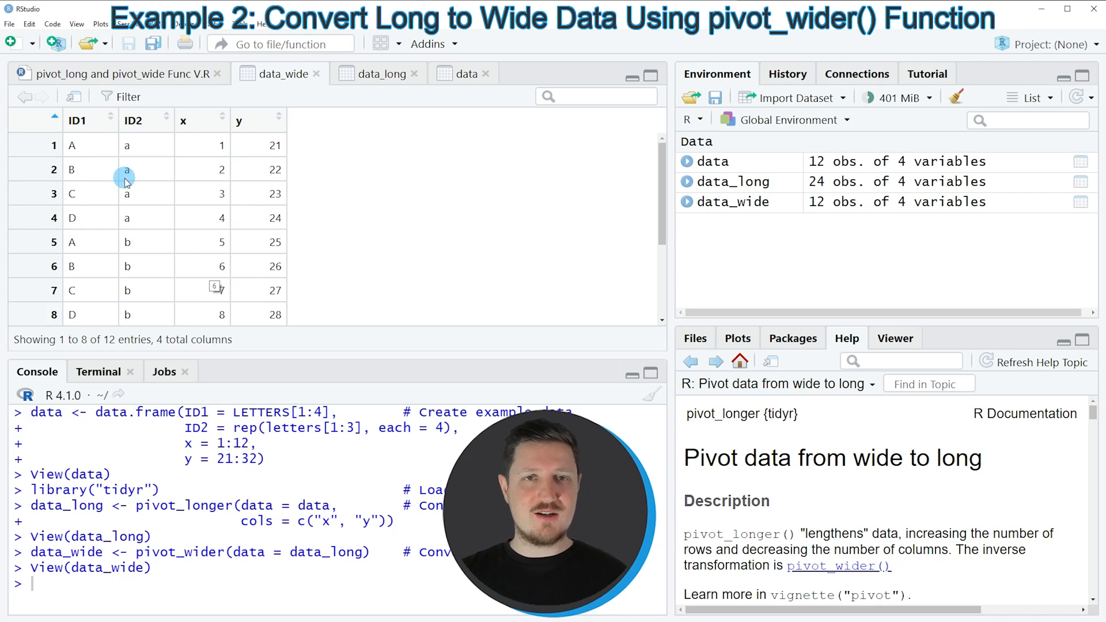
mouse_move(342, 209)
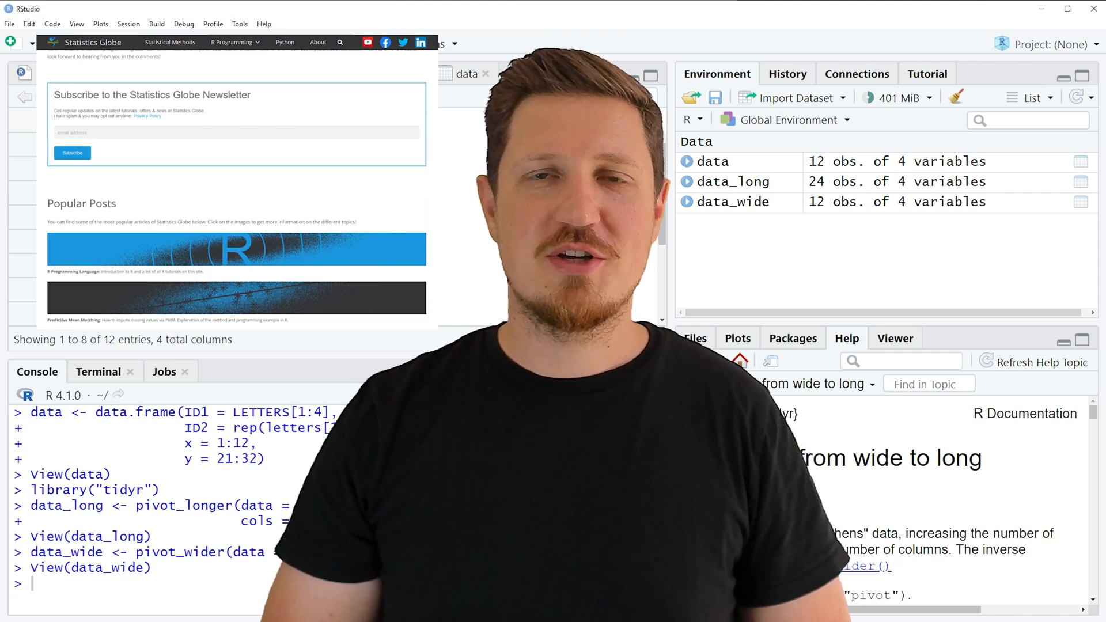
From the R Programming menu, browse the Graphics in R gallery on Statistics Globe.
scroll("down", 3)
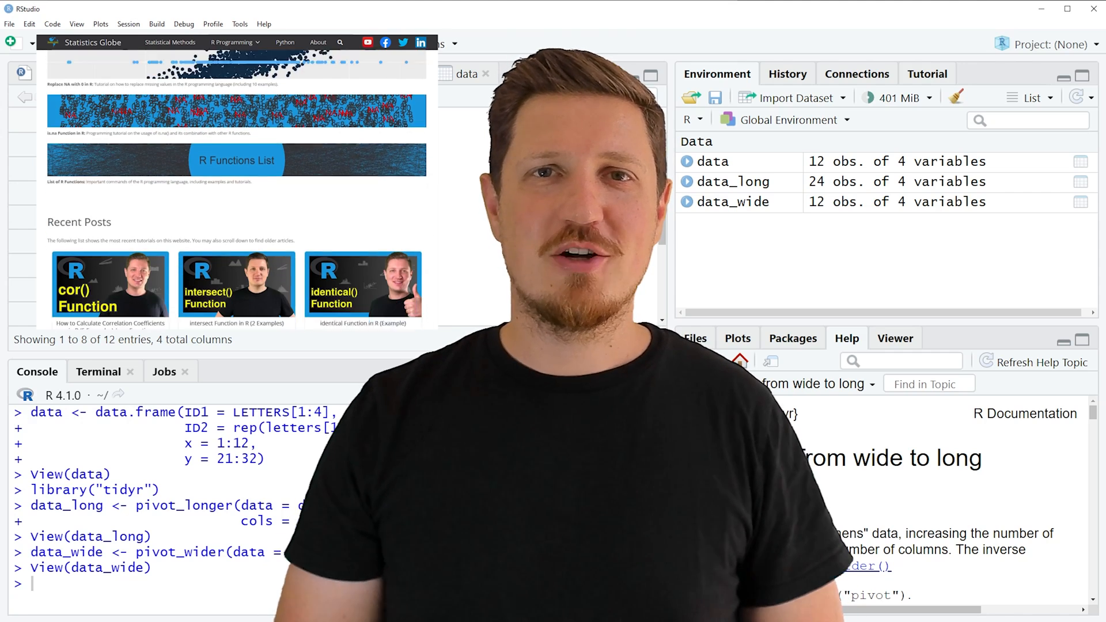
scroll("down", 3)
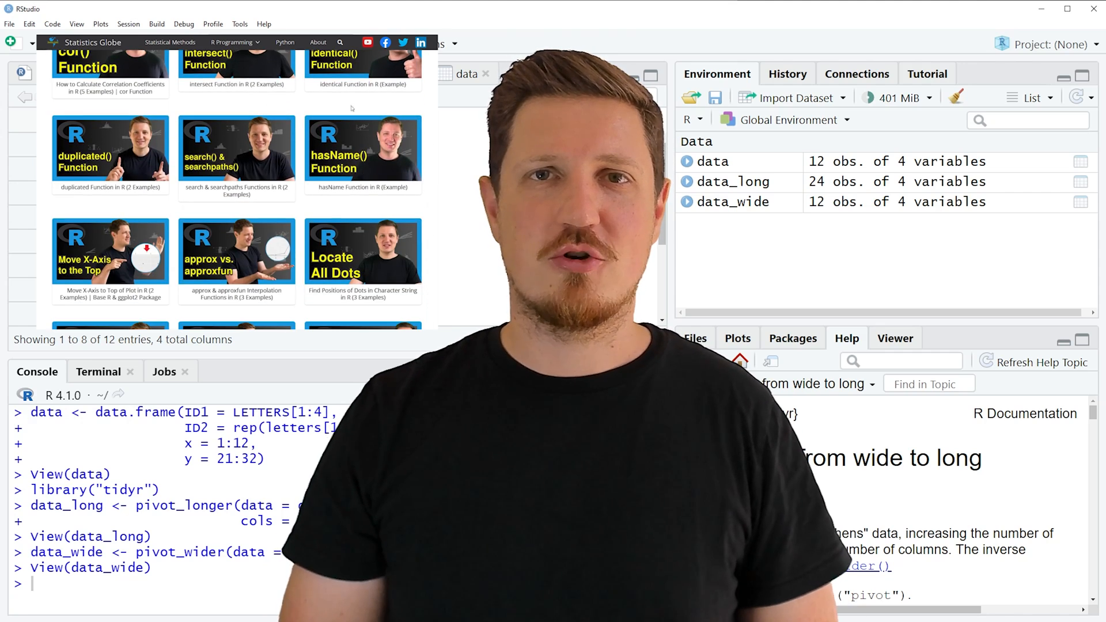
left_click(232, 42)
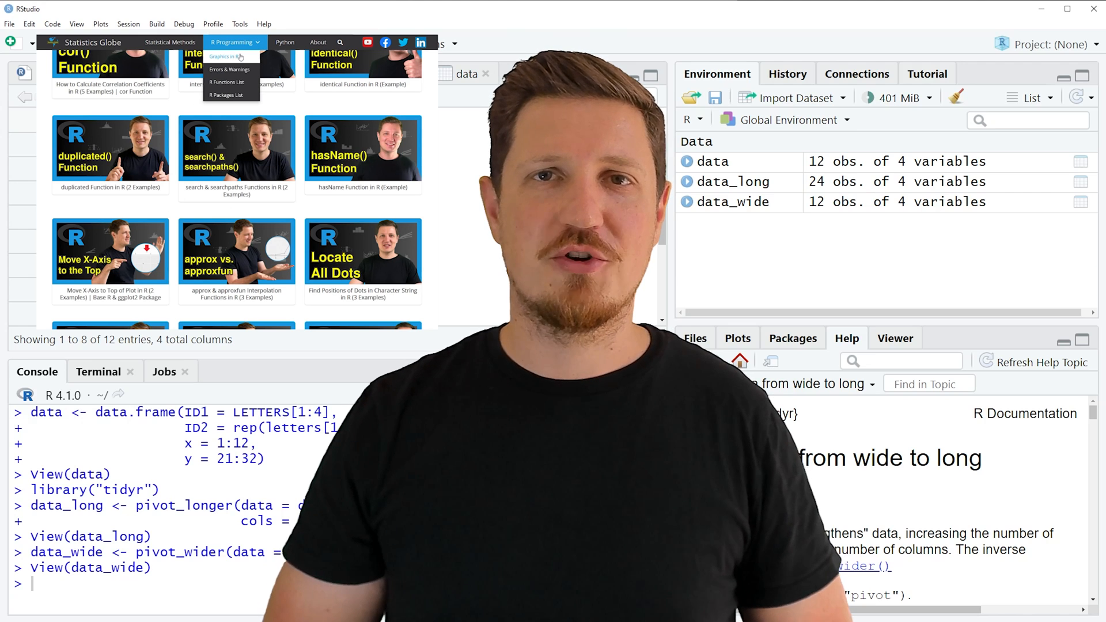
left_click(225, 56)
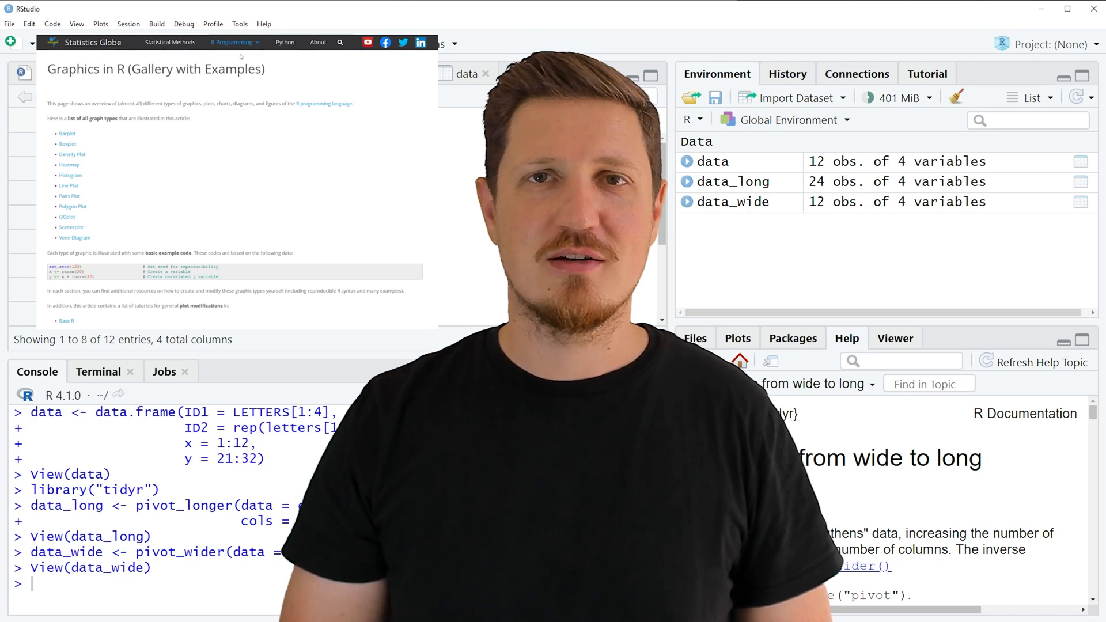
scroll("down", 3)
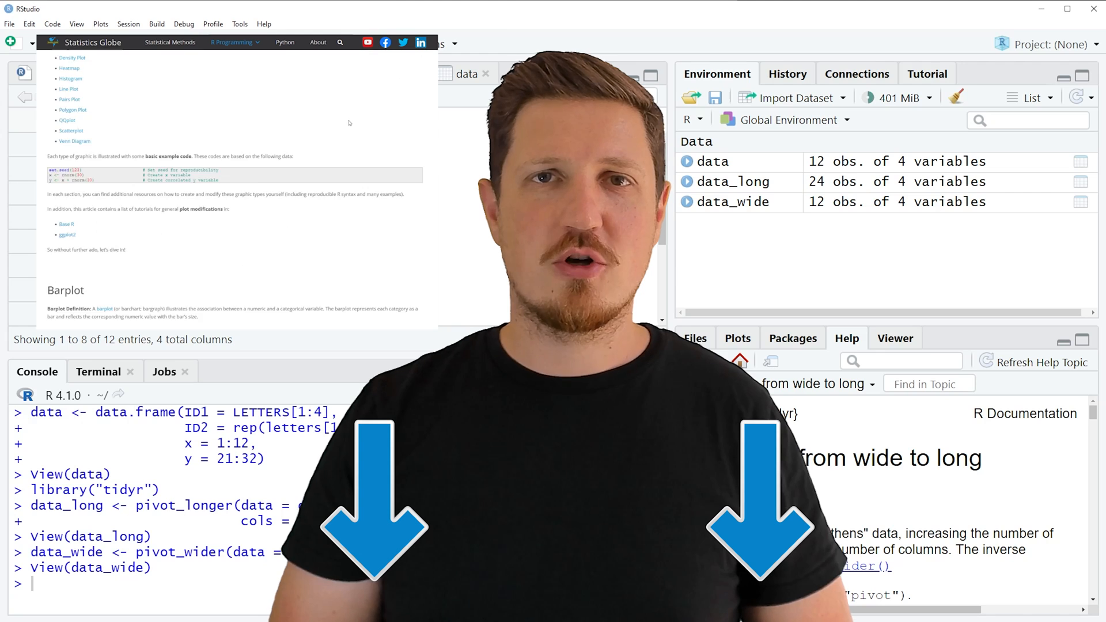
scroll("down", 3)
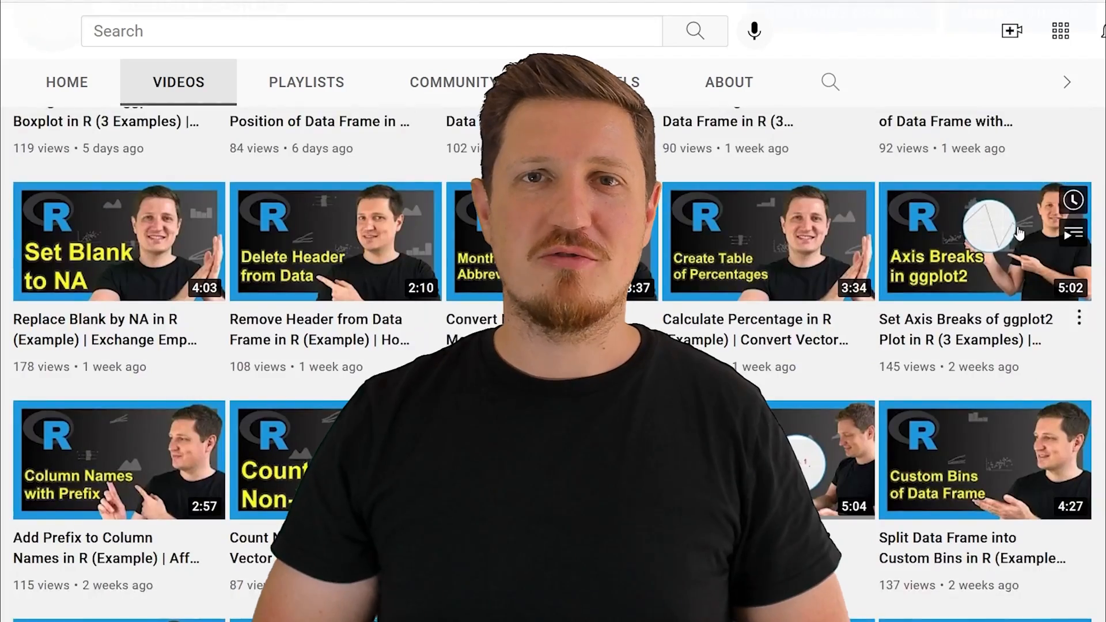
scroll("down", 3)
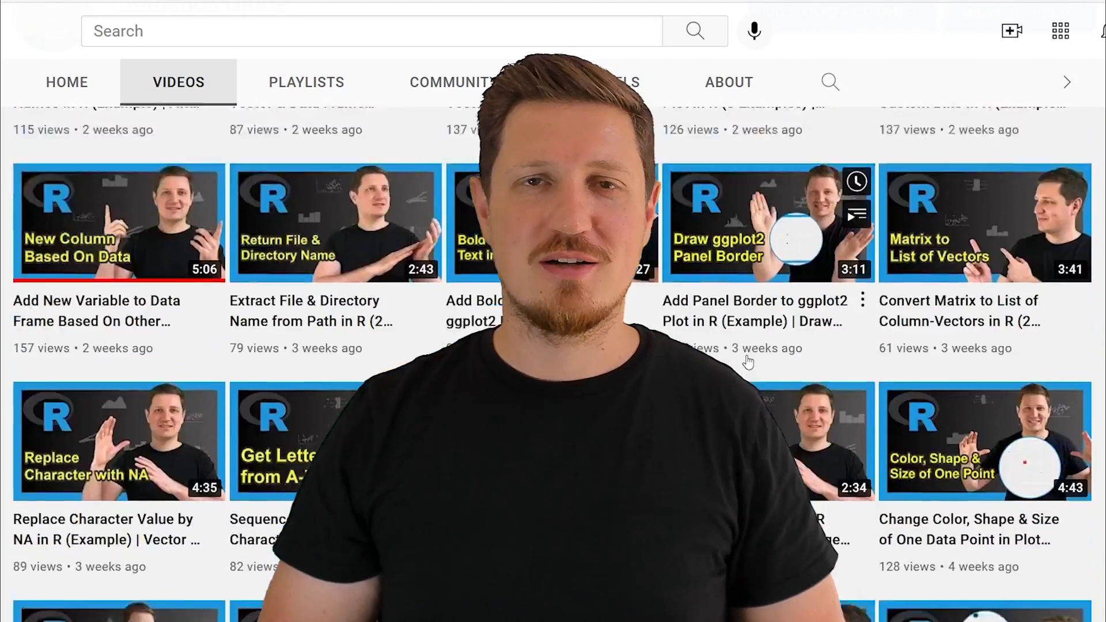
scroll("down", 3)
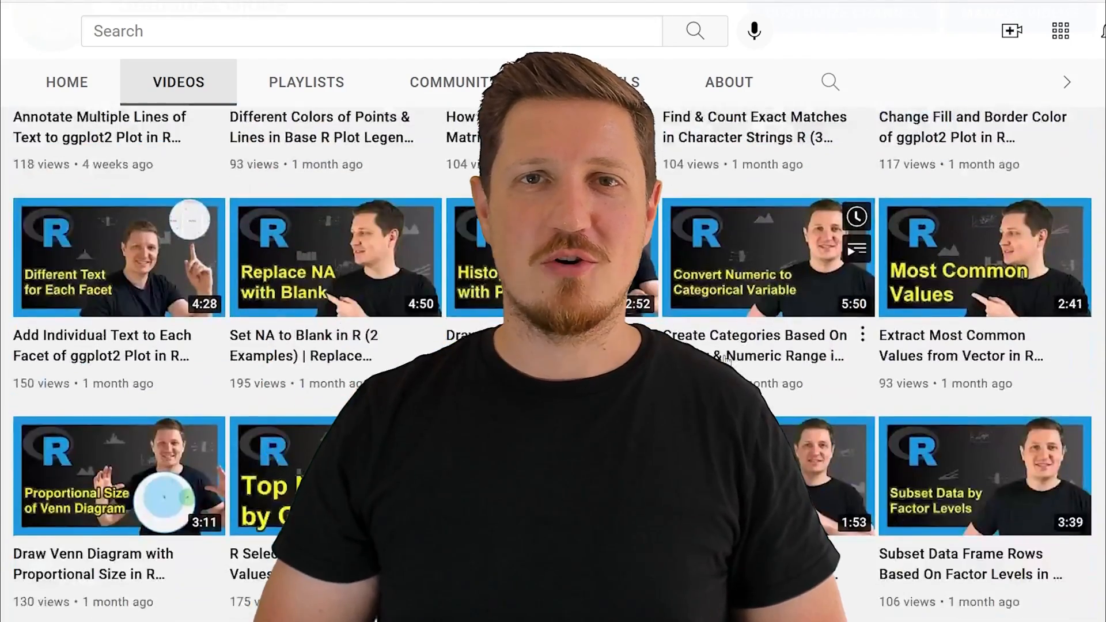
scroll("down", 3)
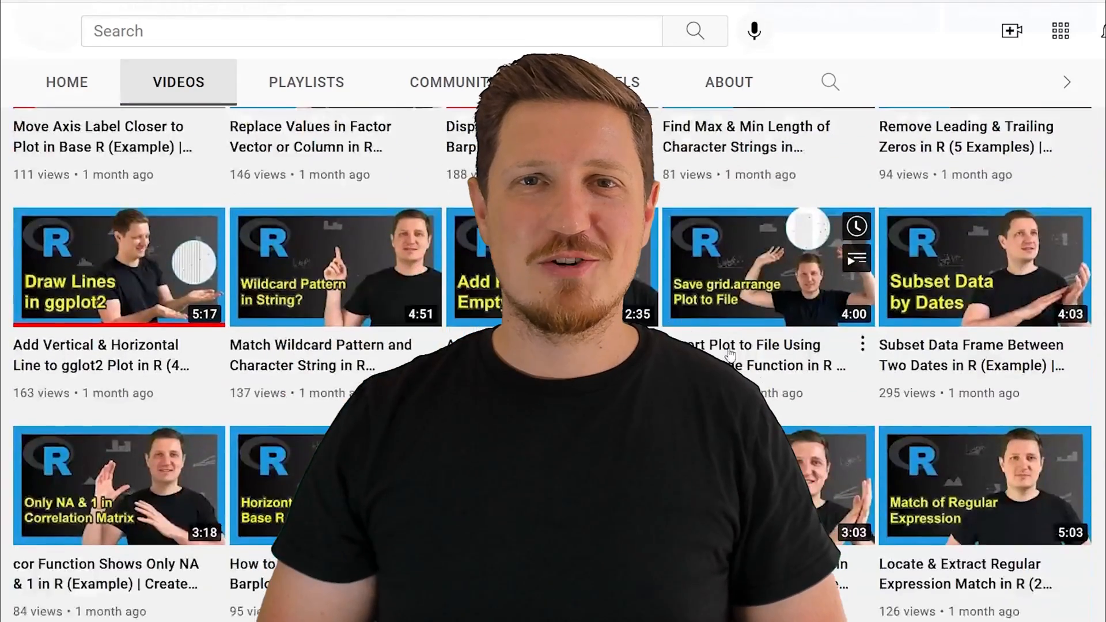
scroll("down", 3)
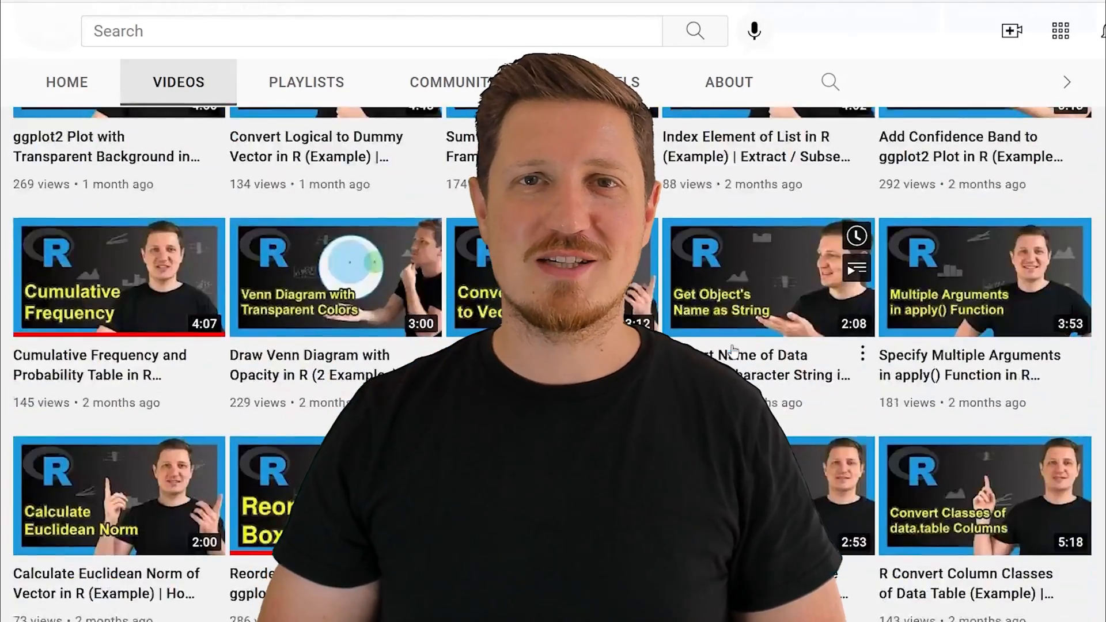